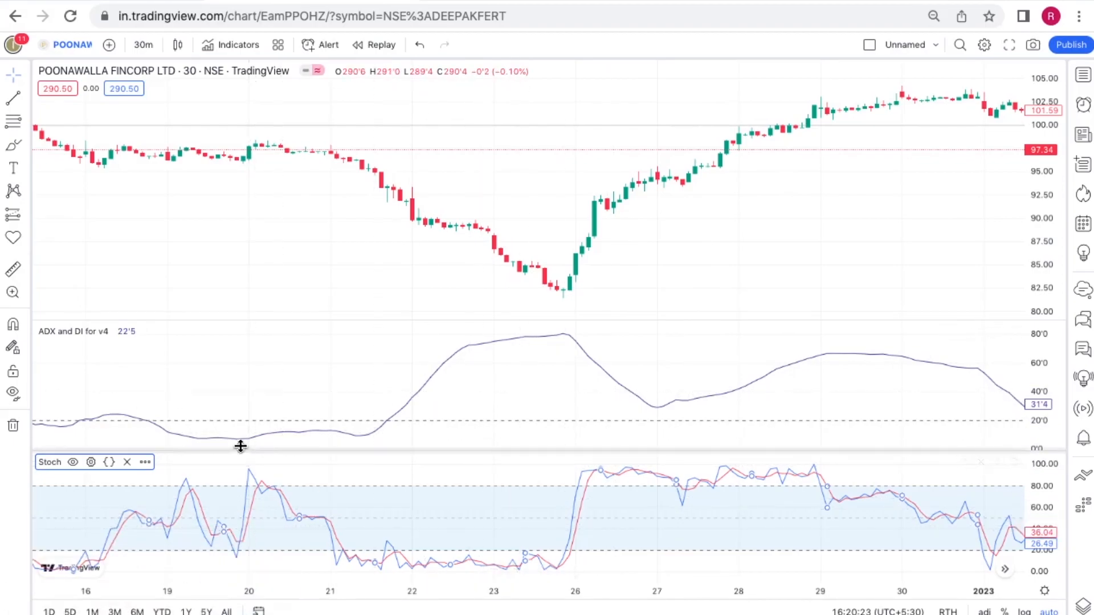
pyautogui.moveTo(301, 506)
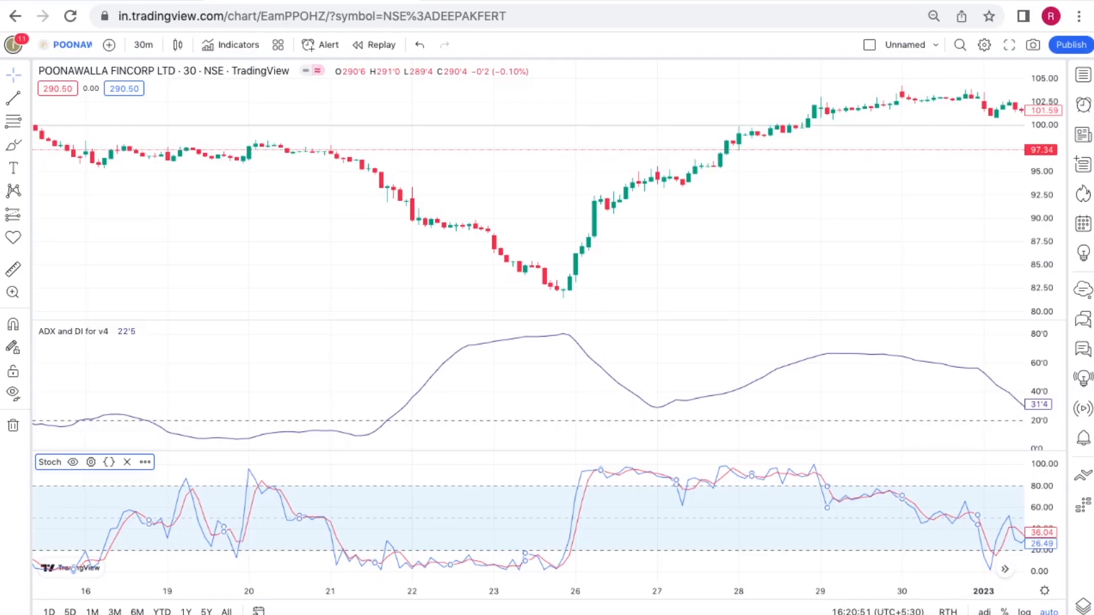
pyautogui.moveTo(168, 545)
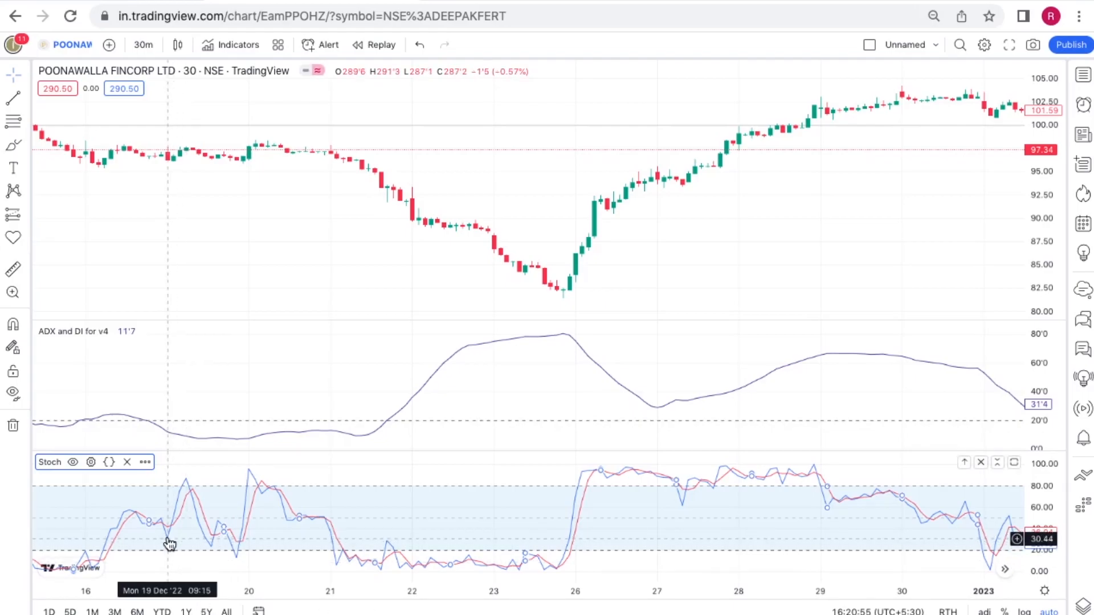
pyautogui.moveTo(183, 530)
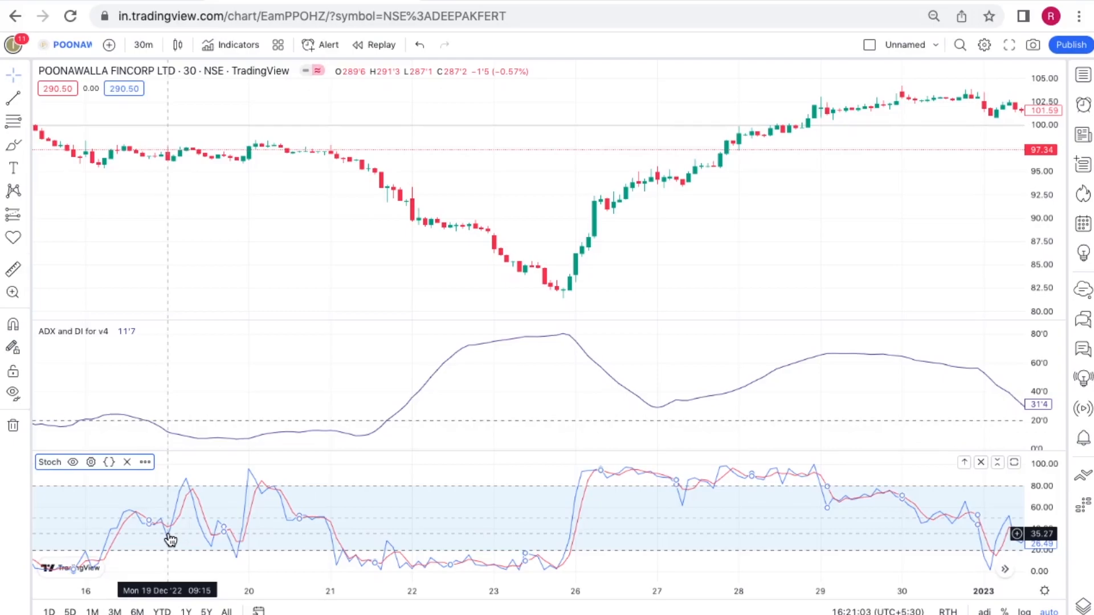
pyautogui.moveTo(181, 523)
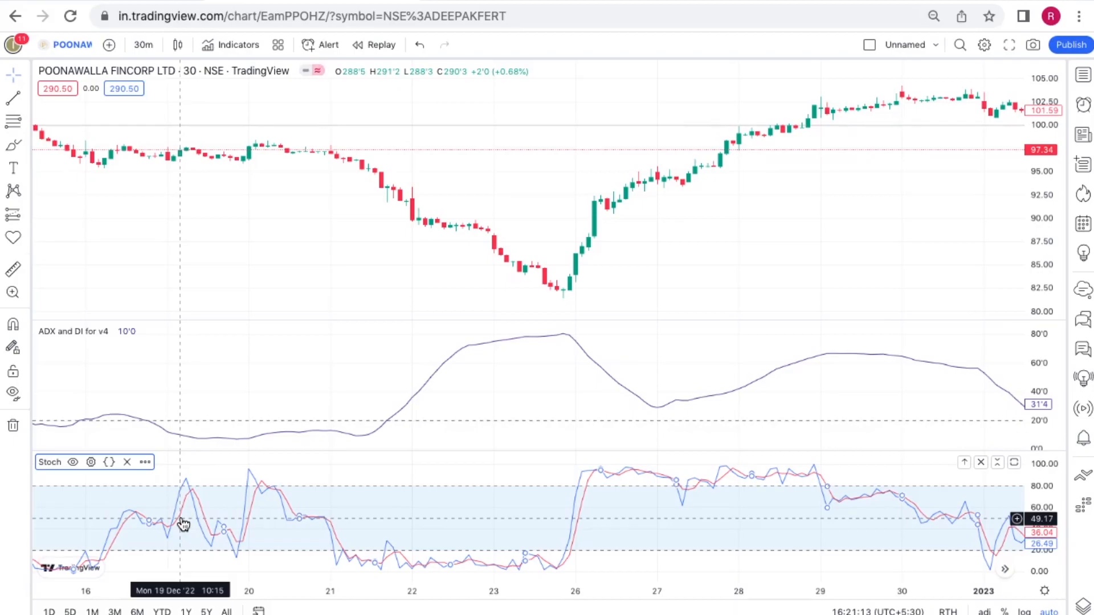
pyautogui.moveTo(168, 544)
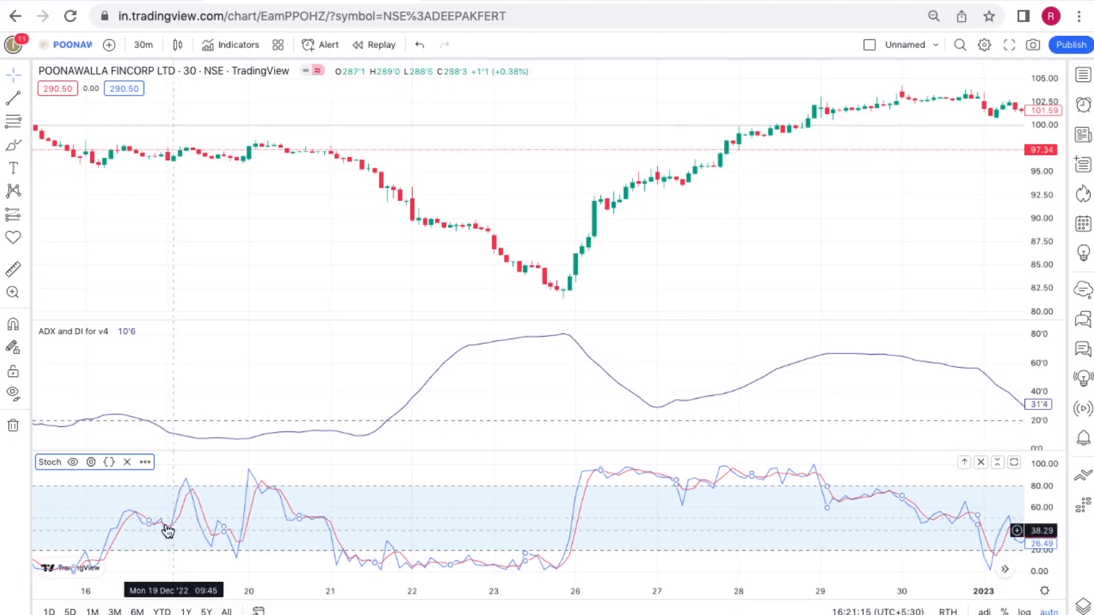
pyautogui.moveTo(171, 535)
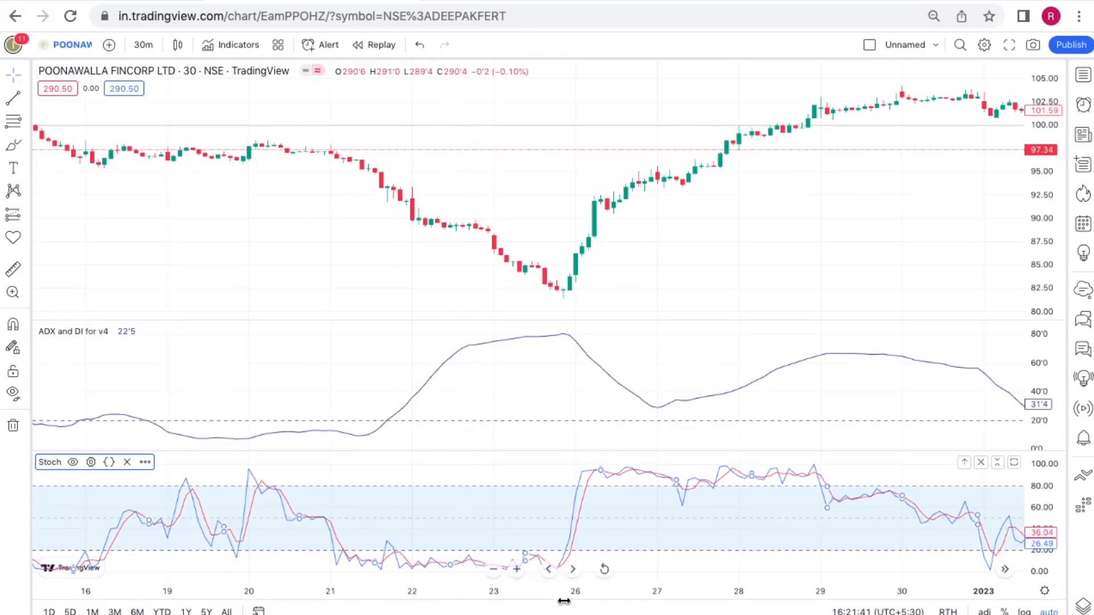
pyautogui.moveTo(621, 597)
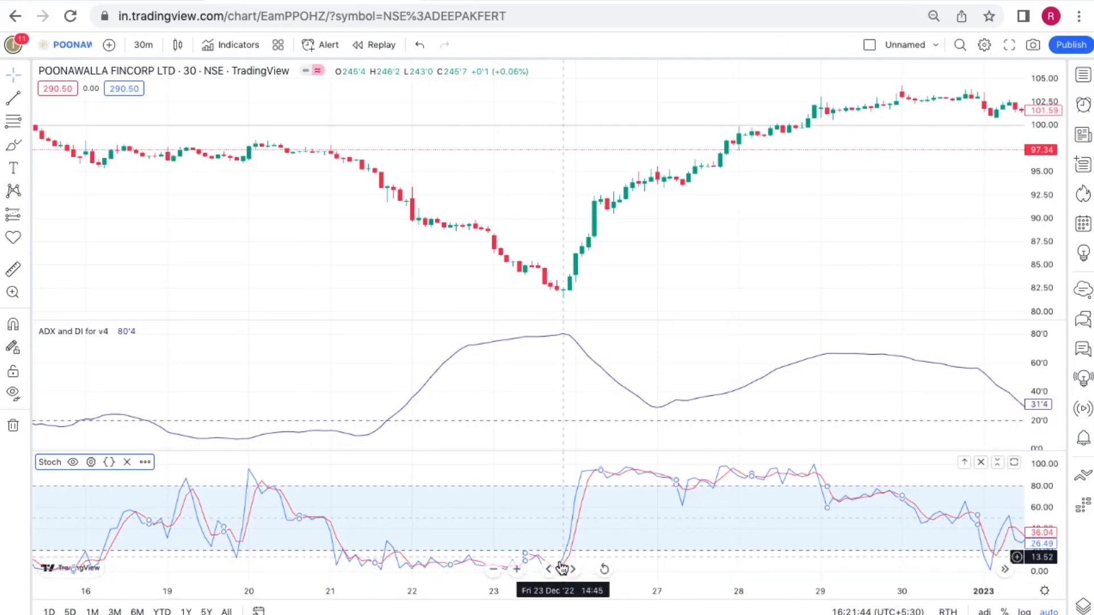
pyautogui.moveTo(640, 606)
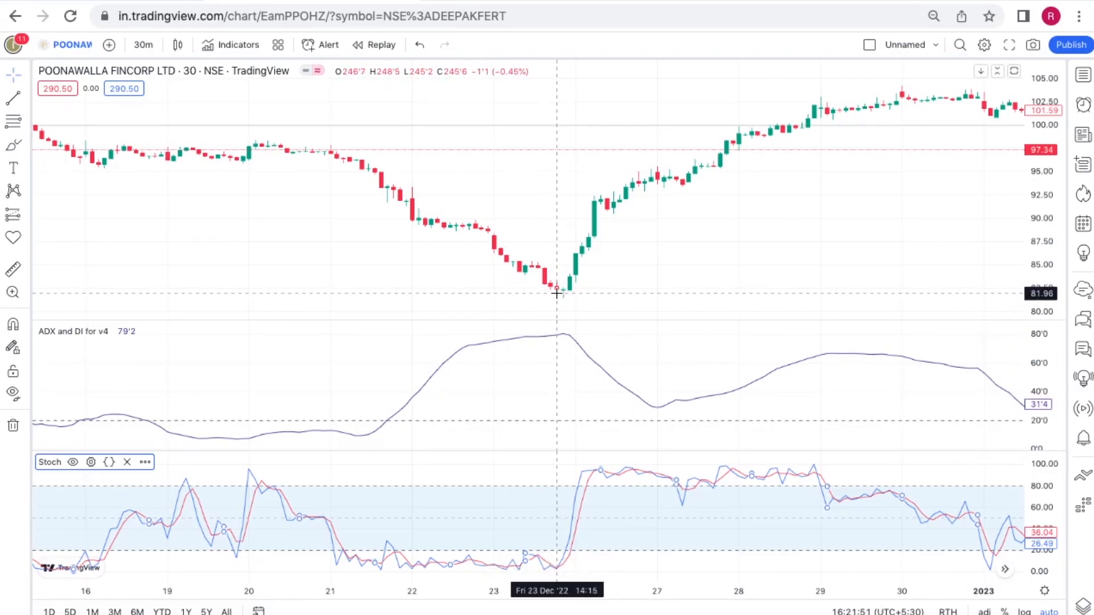
pyautogui.moveTo(590, 480)
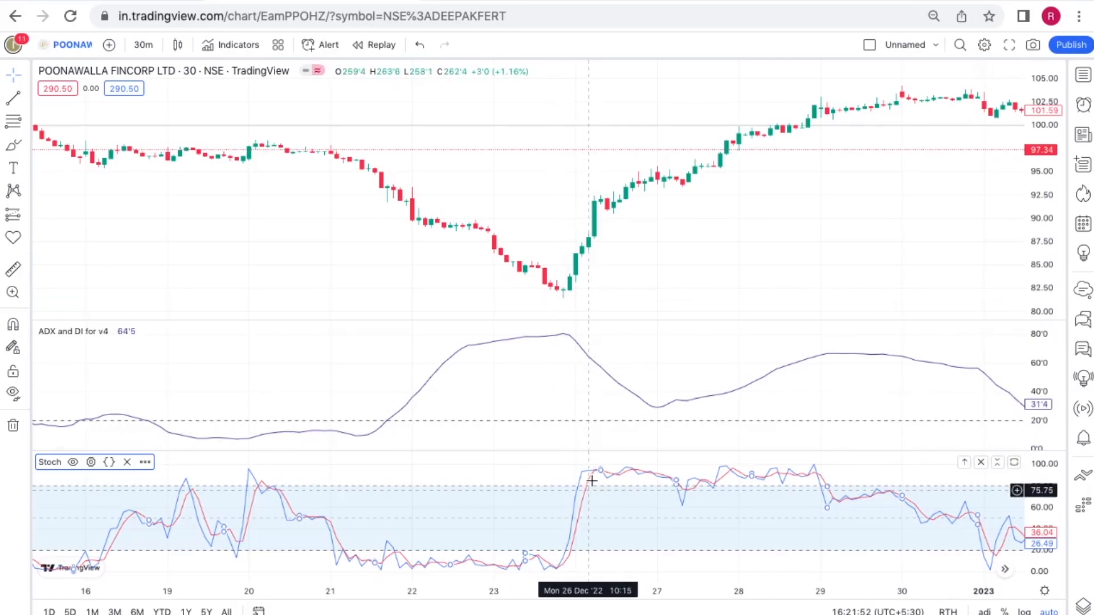
pyautogui.moveTo(597, 343)
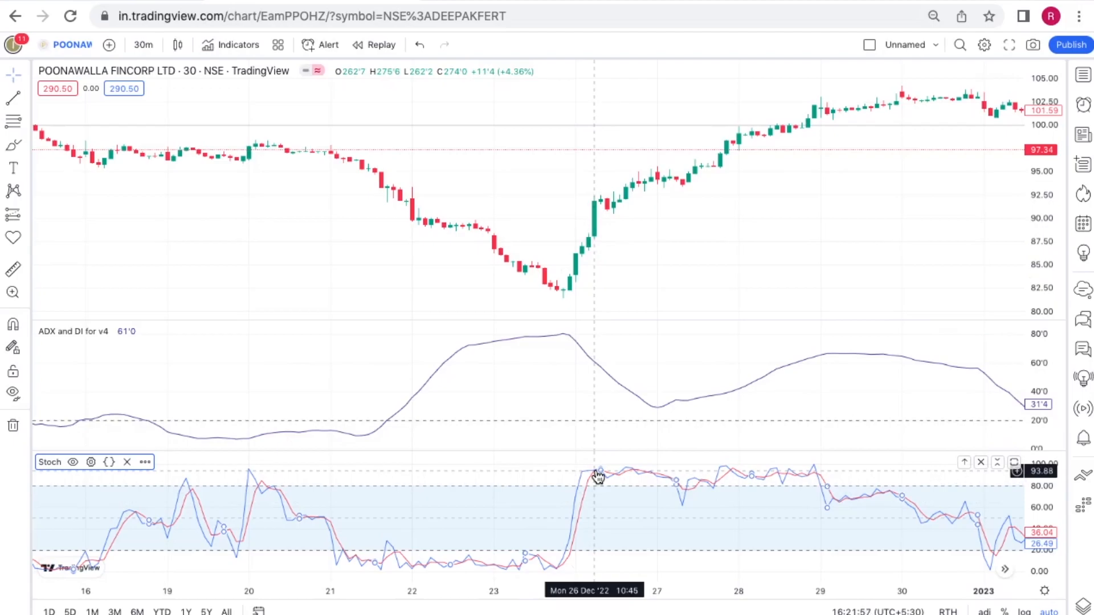
pyautogui.moveTo(597, 279)
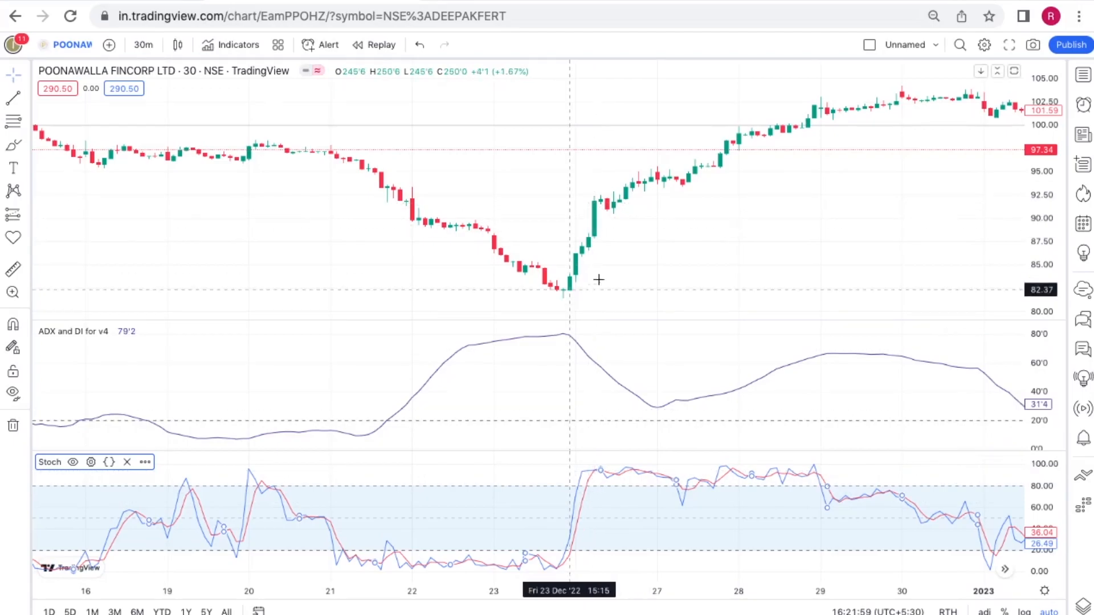
pyautogui.moveTo(597, 227)
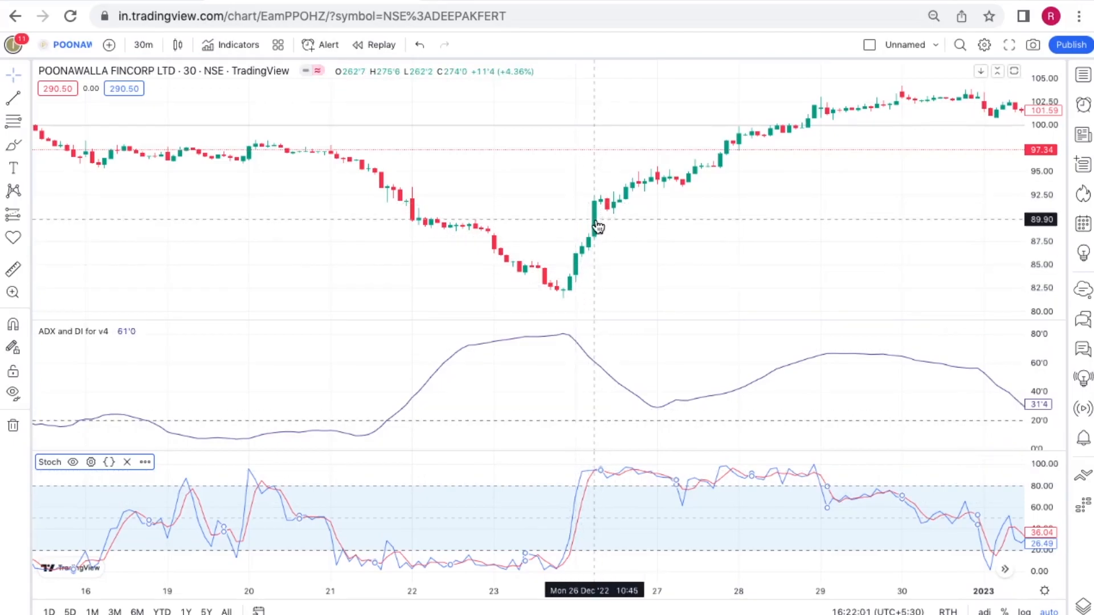
pyautogui.moveTo(606, 286)
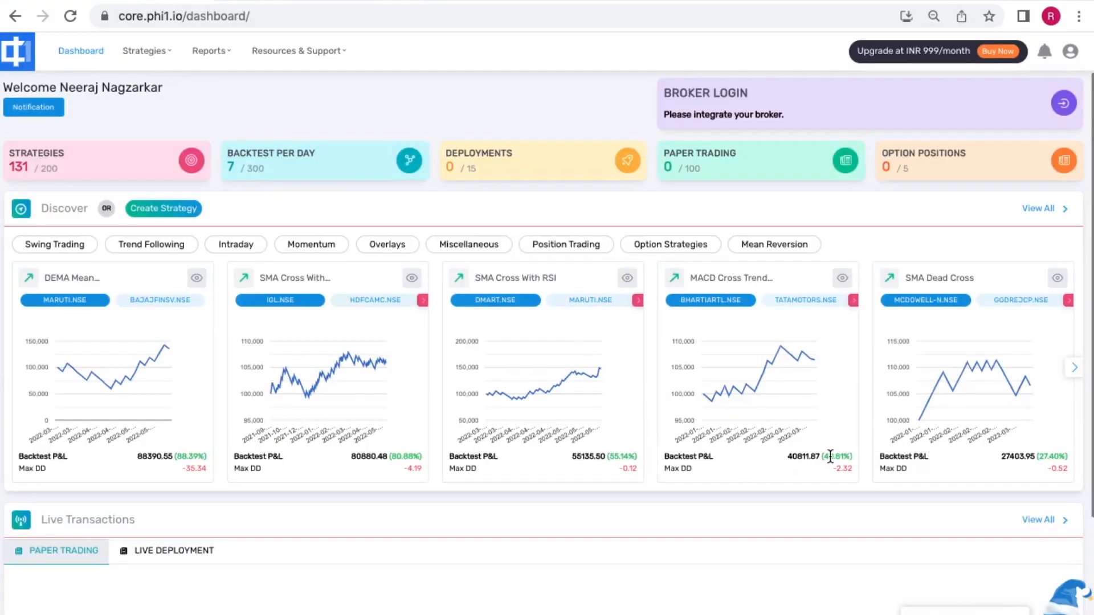
pyautogui.moveTo(192, 110)
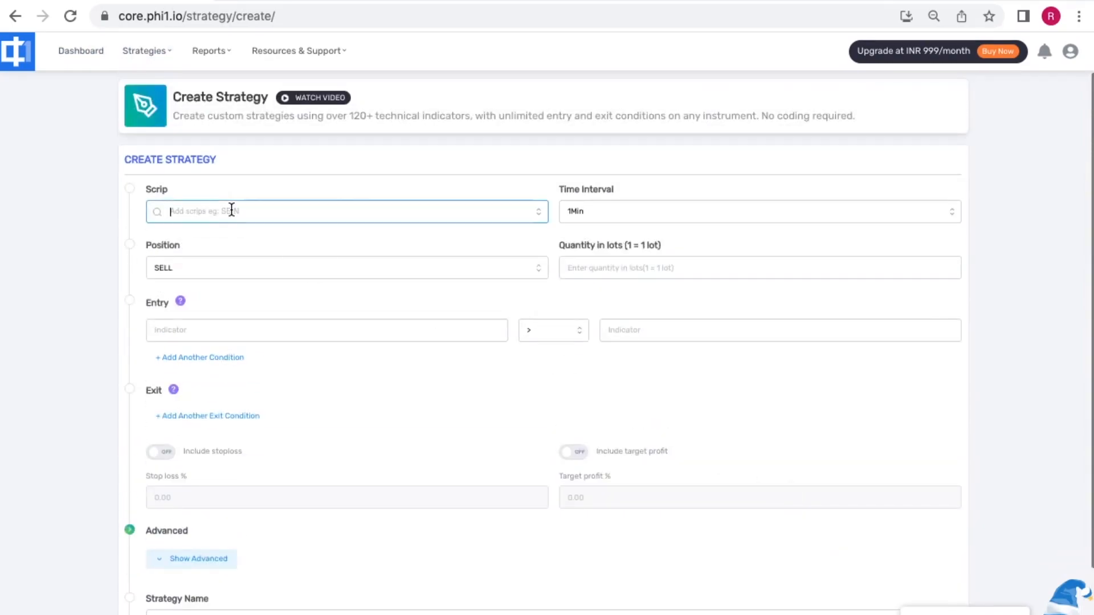
pyautogui.moveTo(438, 407)
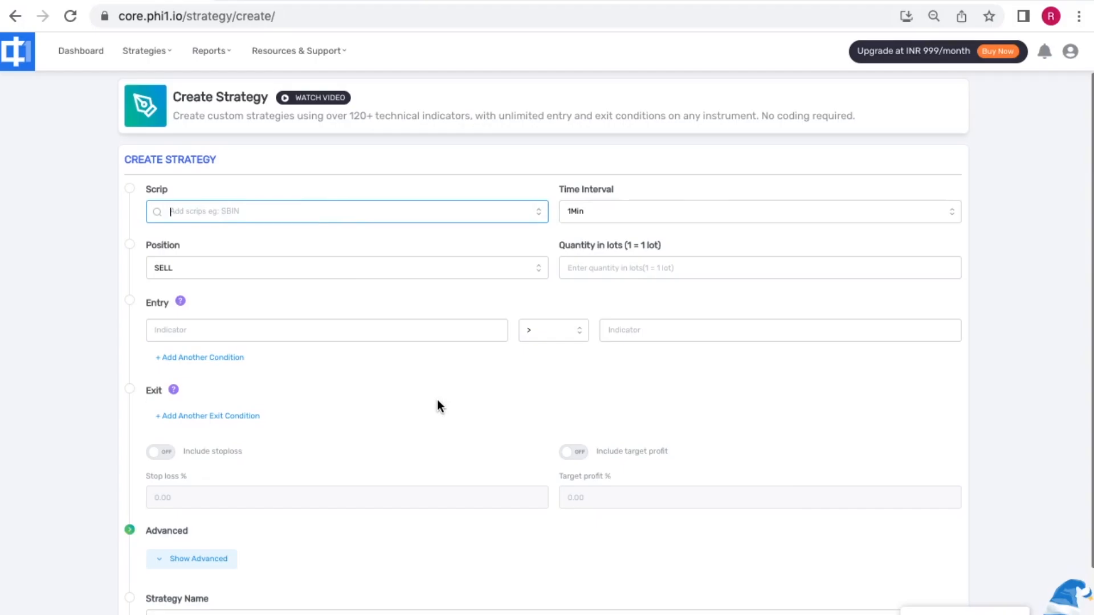
# Add ITC.NSE and POONAWALLA.NSE to the strategy's scrip list.
pyautogui.click(347, 212)
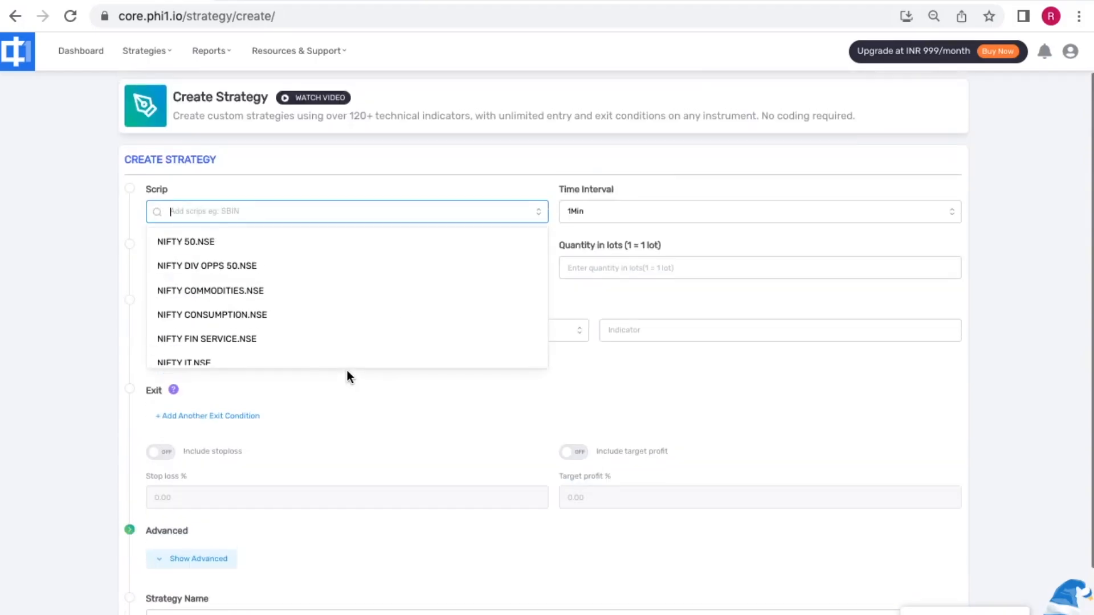
pyautogui.click(476, 233)
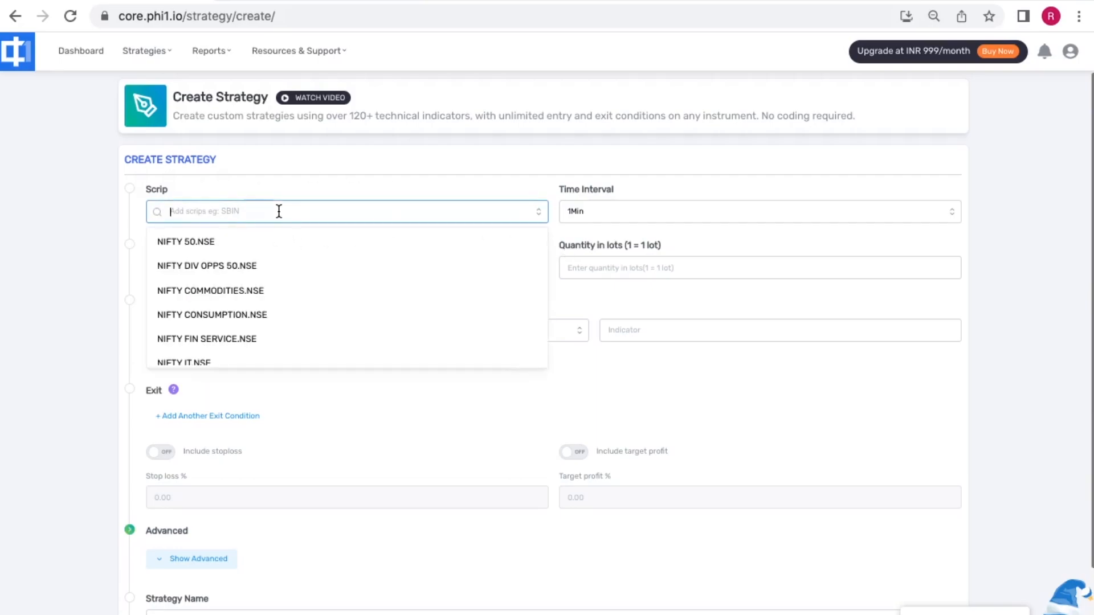
pyautogui.write('i')
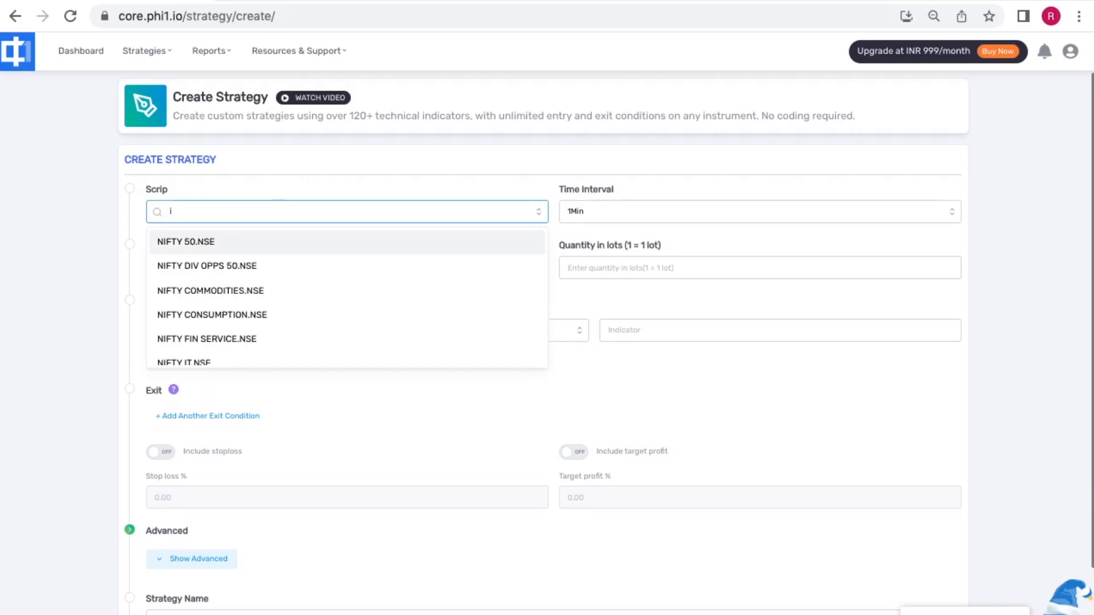
pyautogui.write('tc')
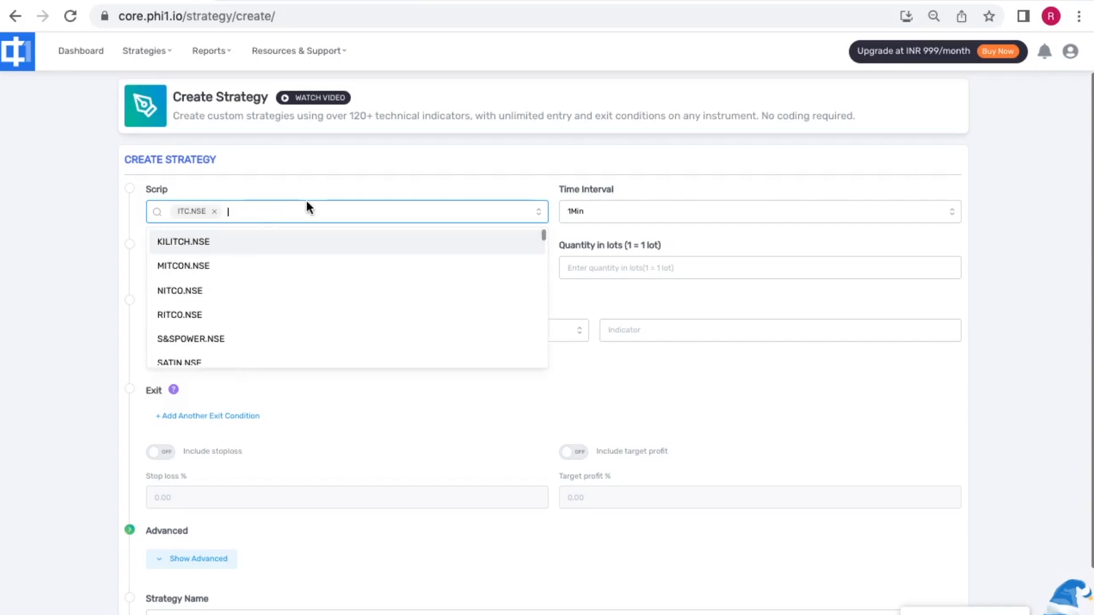
pyautogui.write('poo')
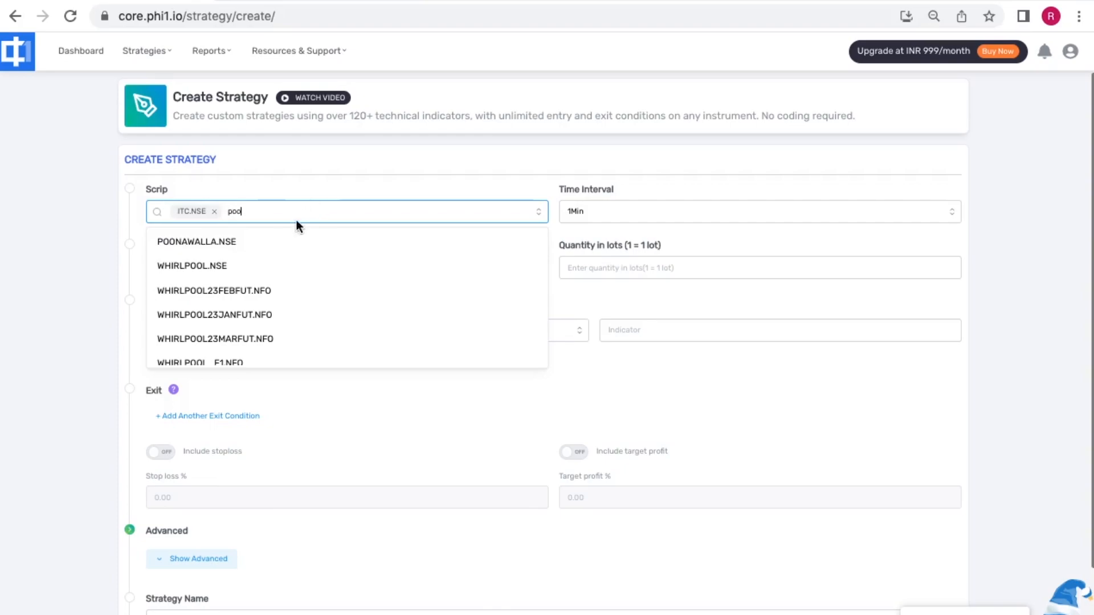
pyautogui.click(196, 241)
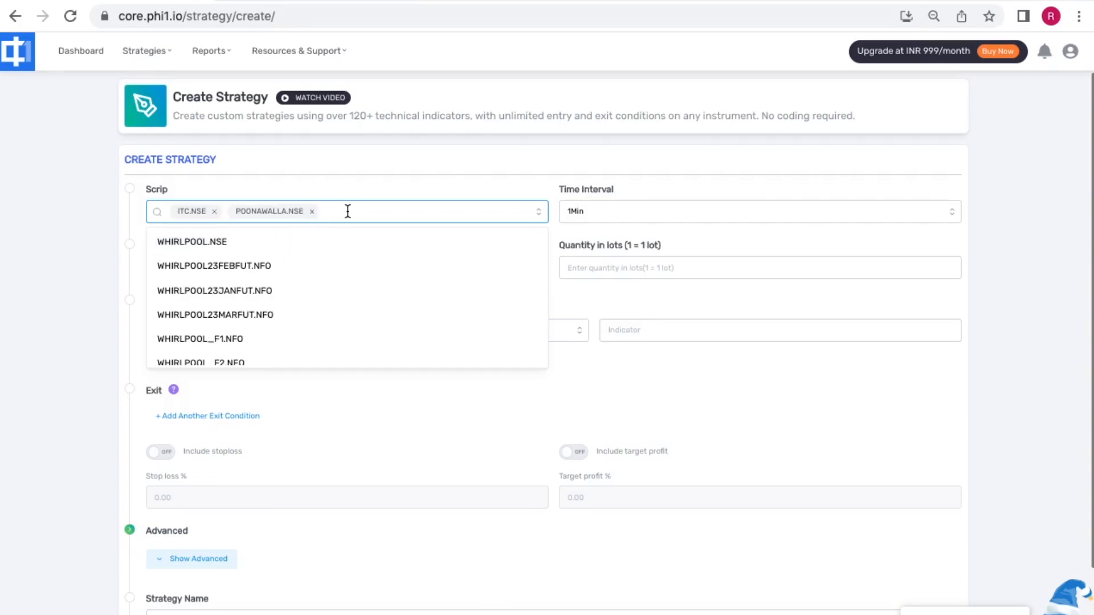
# Add DEEPAKFERT.NSE and DMART.NSE to the scrip list as well.
pyautogui.write('deep')
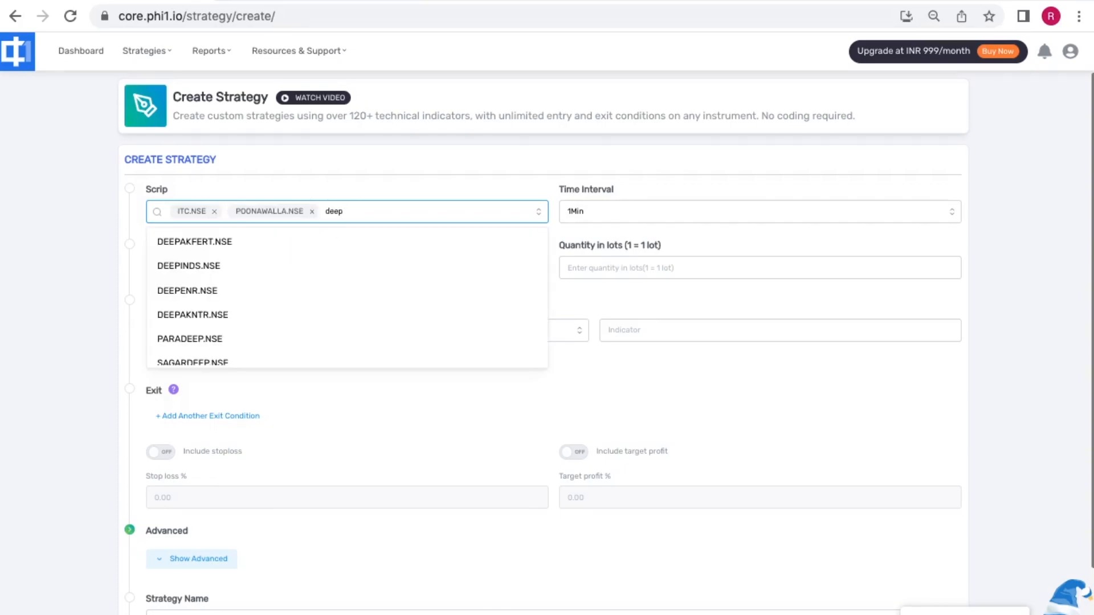
pyautogui.click(193, 241)
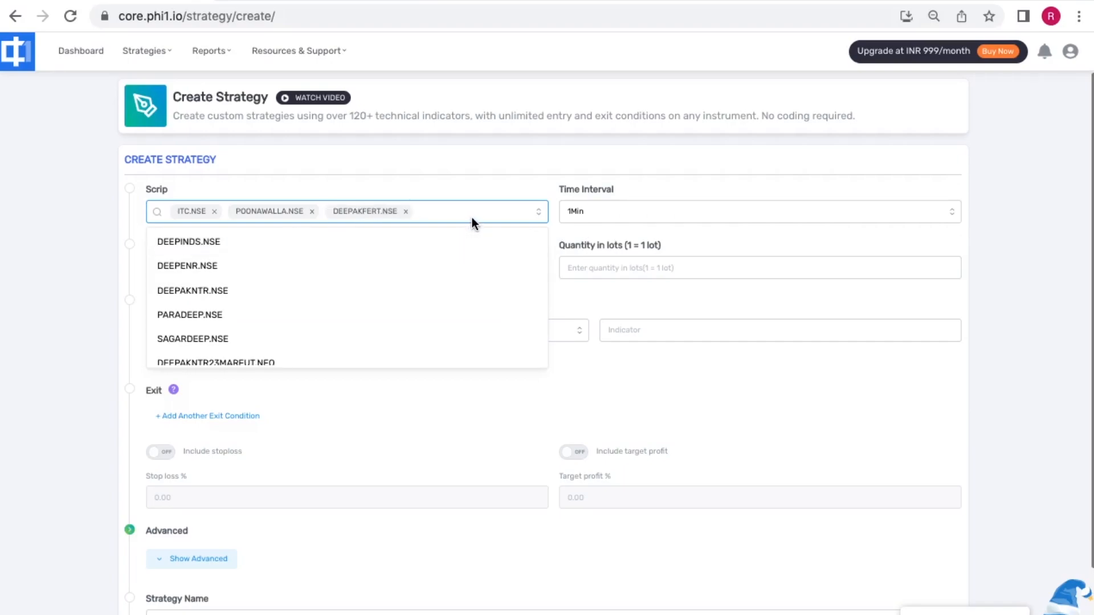
pyautogui.write('d')
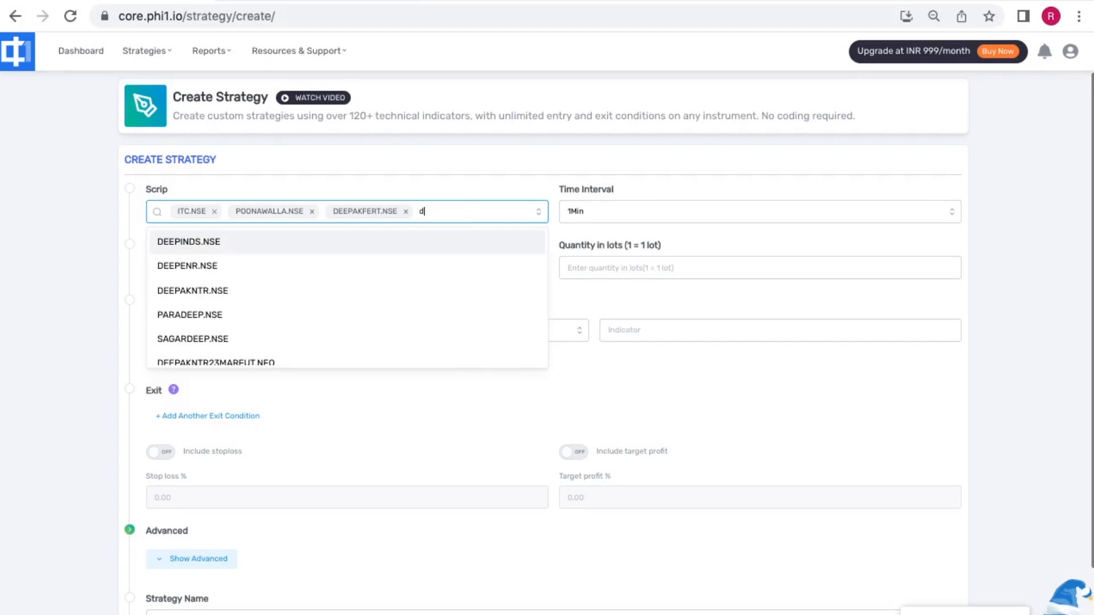
pyautogui.write('m')
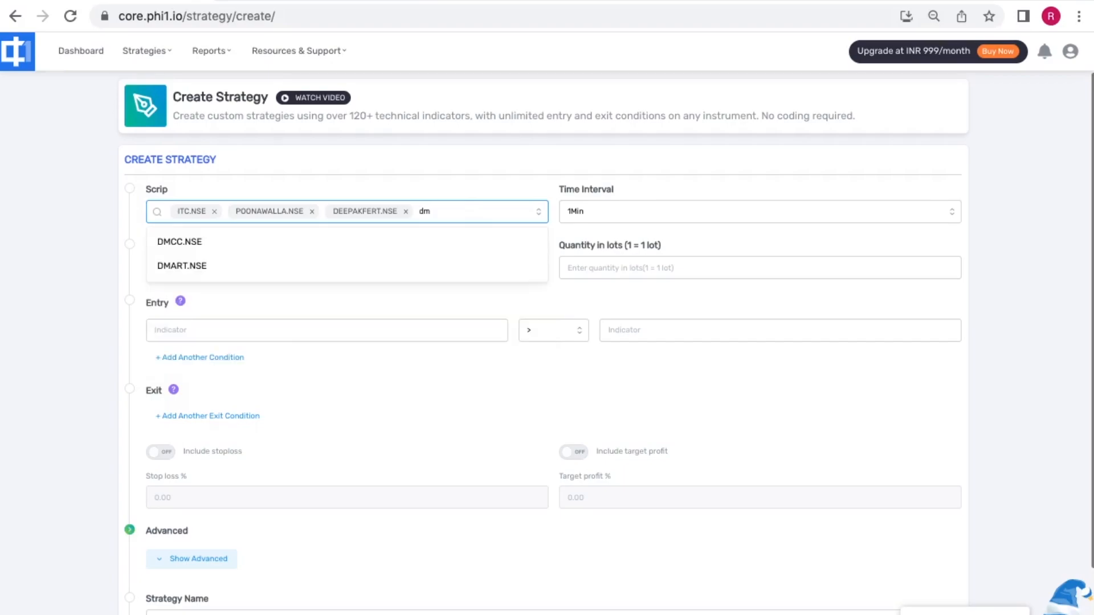
pyautogui.click(181, 266)
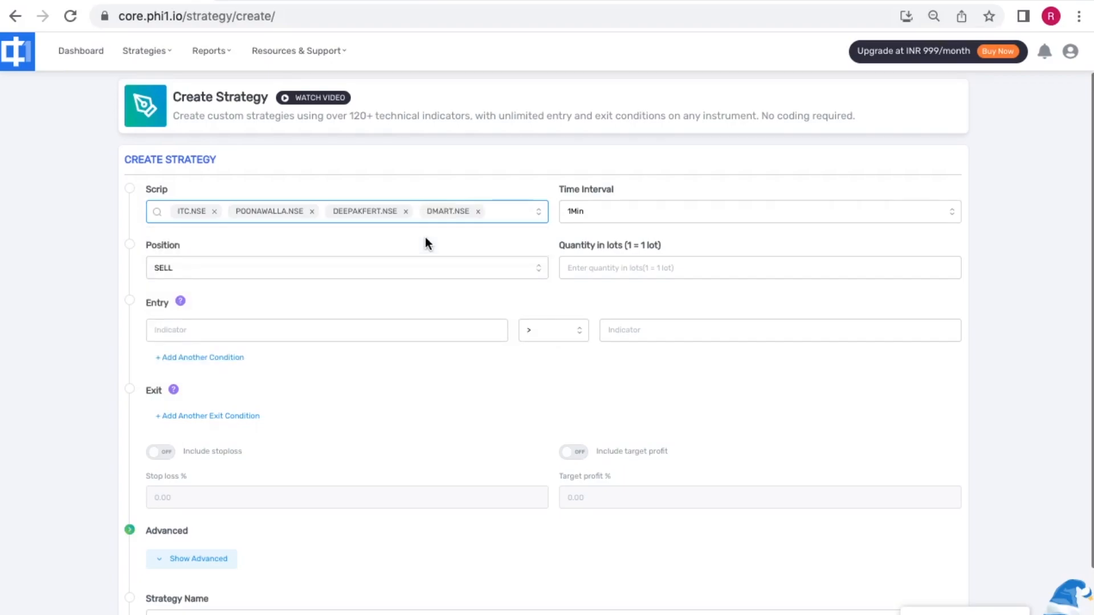
# Use a 30Min candle interval, a BUY position and a quantity of 100 lots.
pyautogui.click(761, 212)
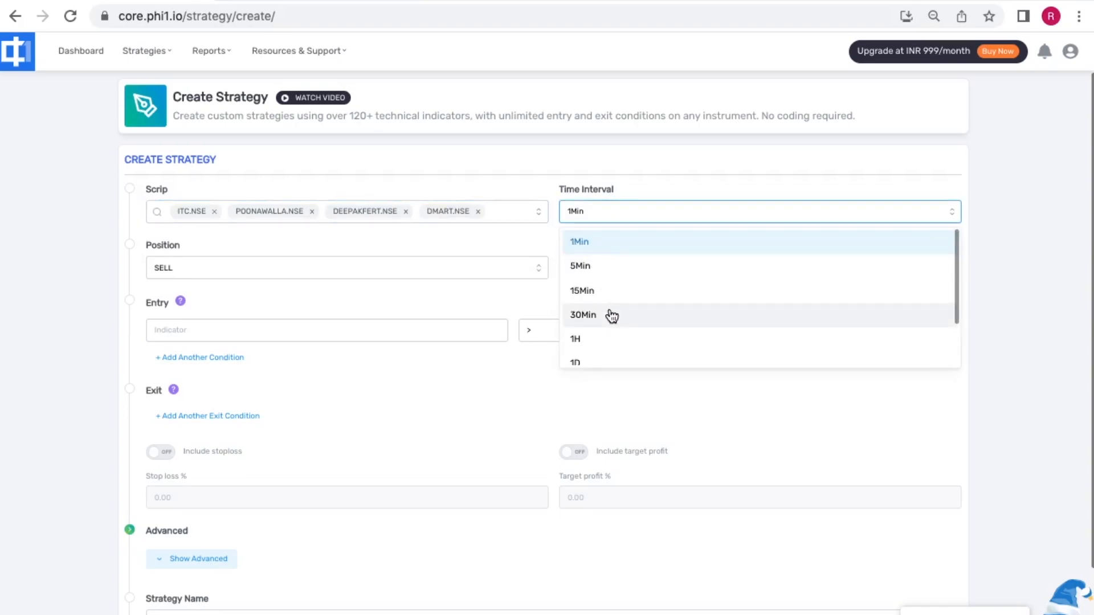
pyautogui.click(583, 314)
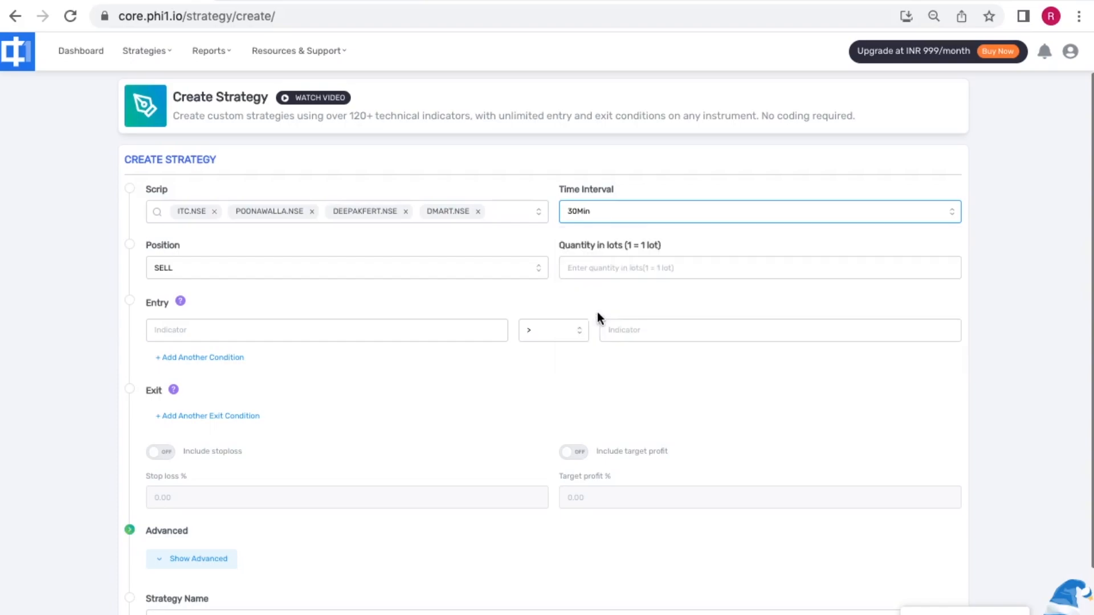
pyautogui.click(345, 268)
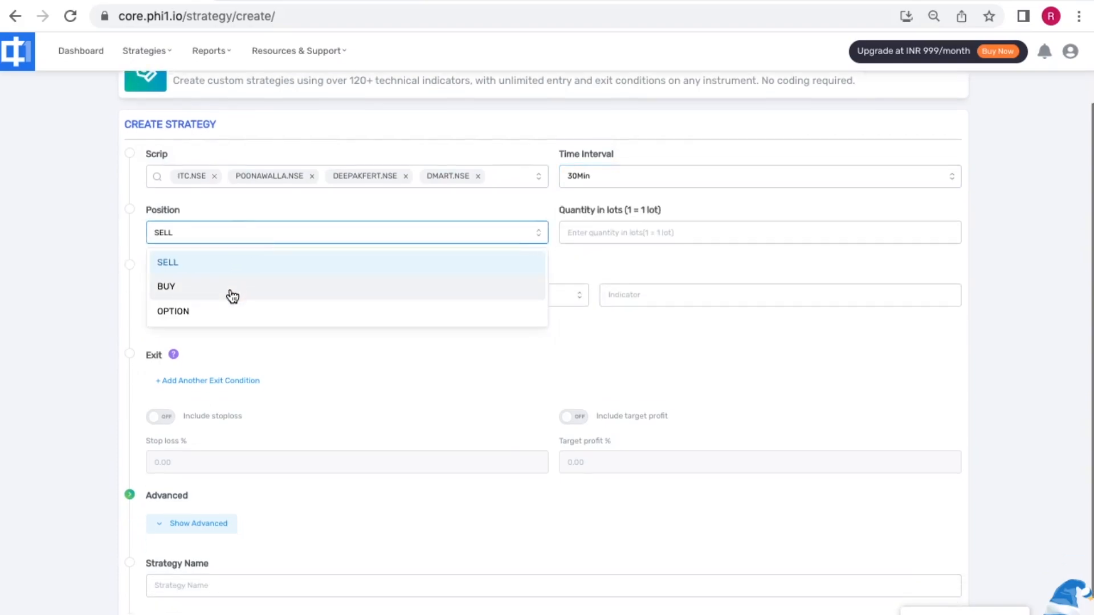
pyautogui.click(166, 287)
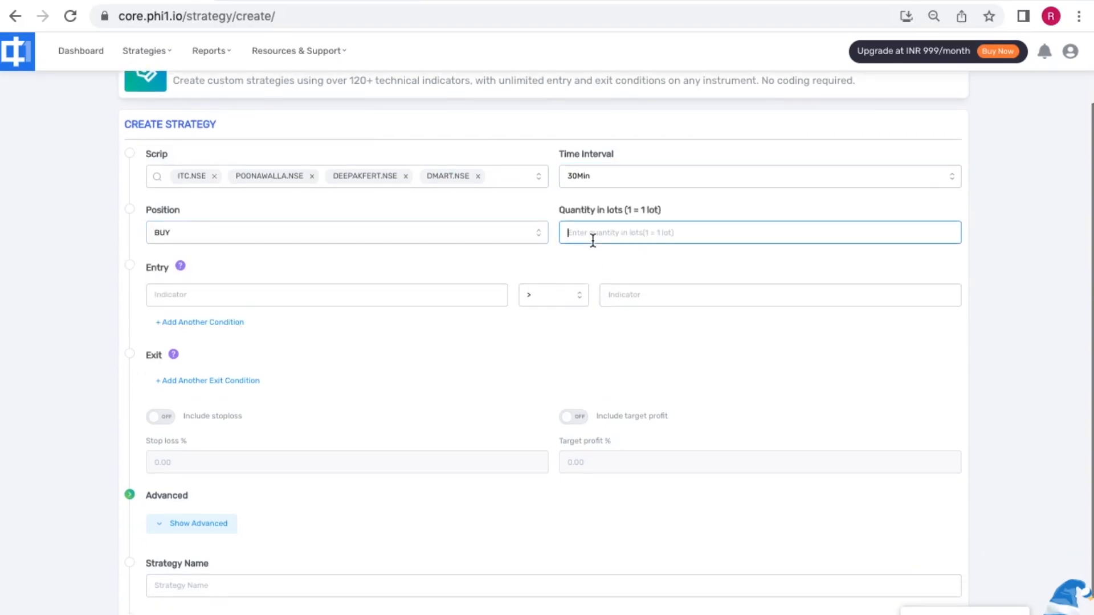
pyautogui.write('100')
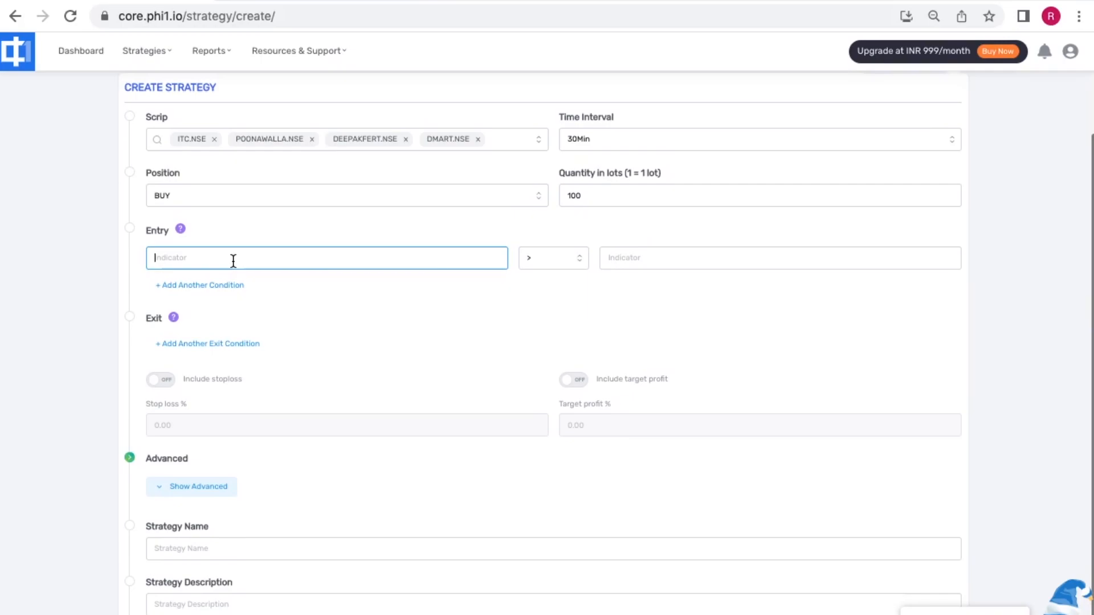
# Make the first entry condition STOCHk above another stochastic line.
pyautogui.write('stoch')
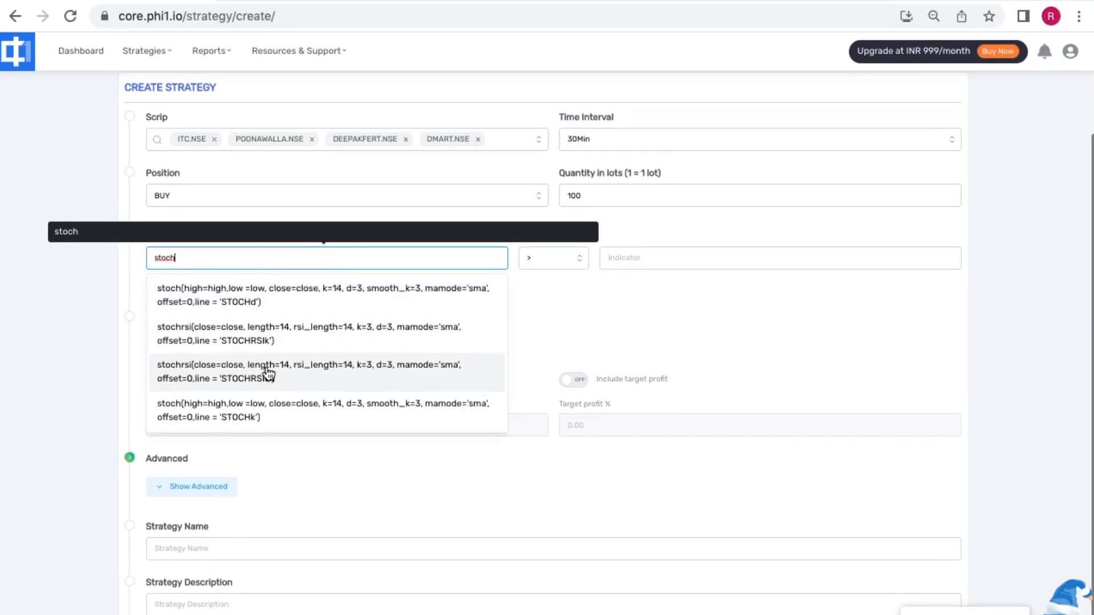
pyautogui.click(321, 409)
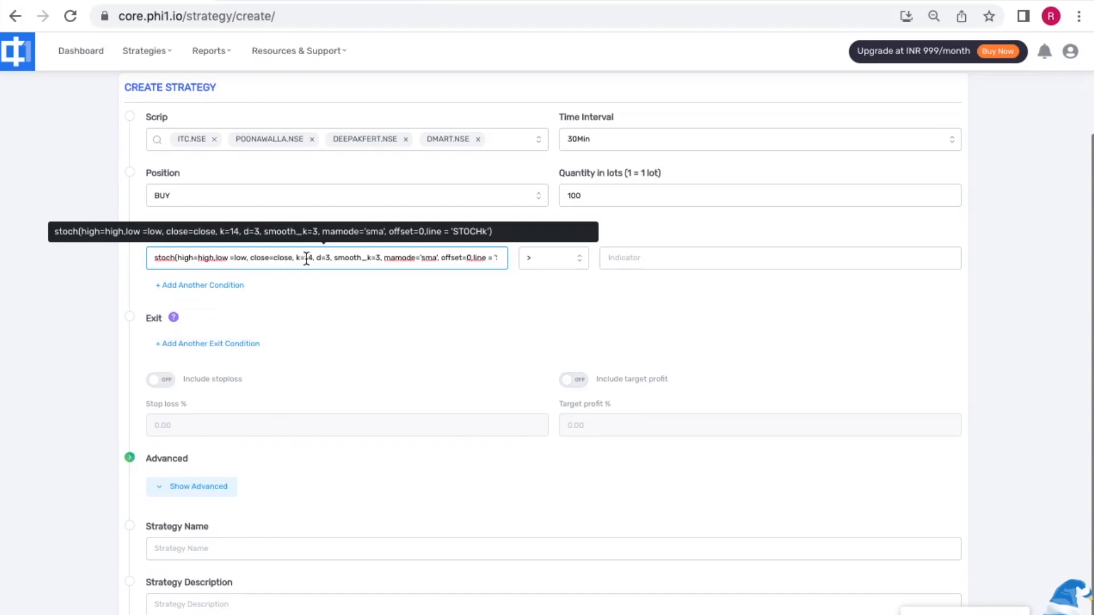
pyautogui.click(779, 258)
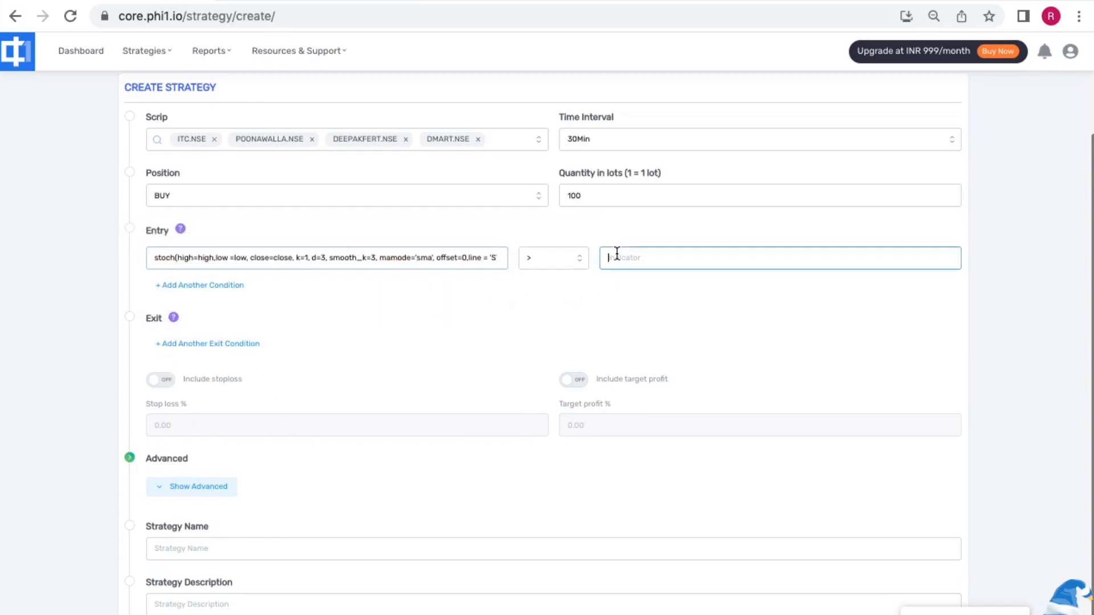
pyautogui.write('stoch')
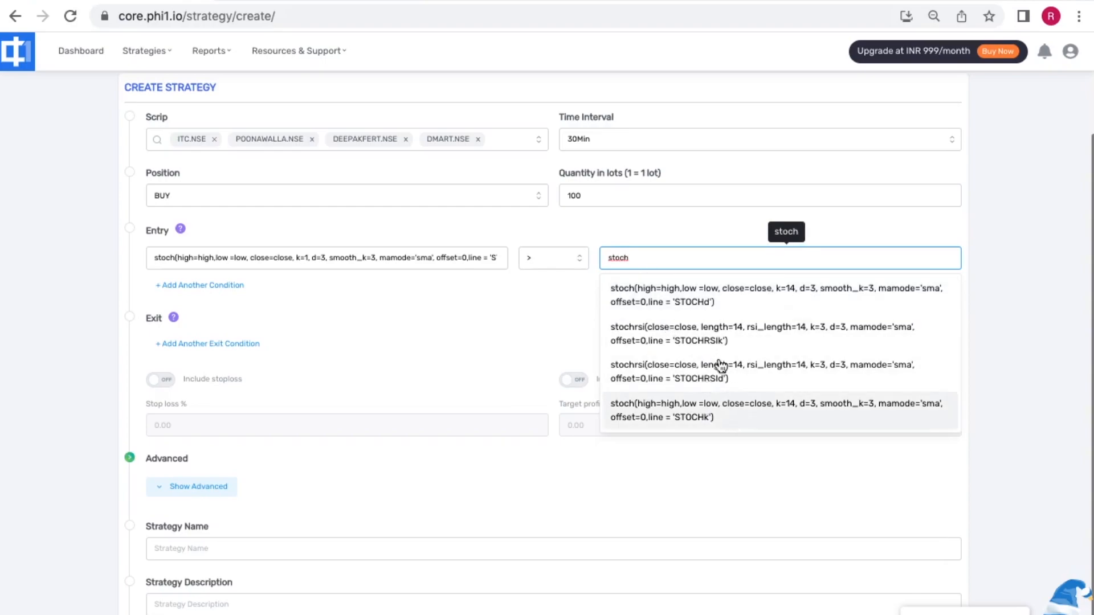
pyautogui.click(775, 409)
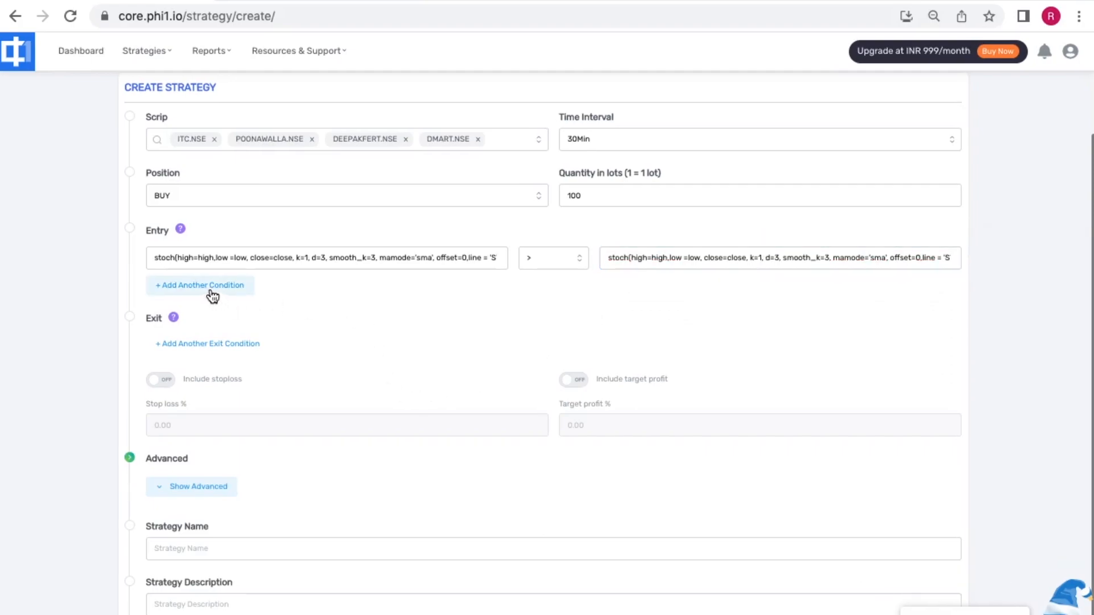
# Add a second entry condition requiring ADX greater than 20.
pyautogui.click(201, 285)
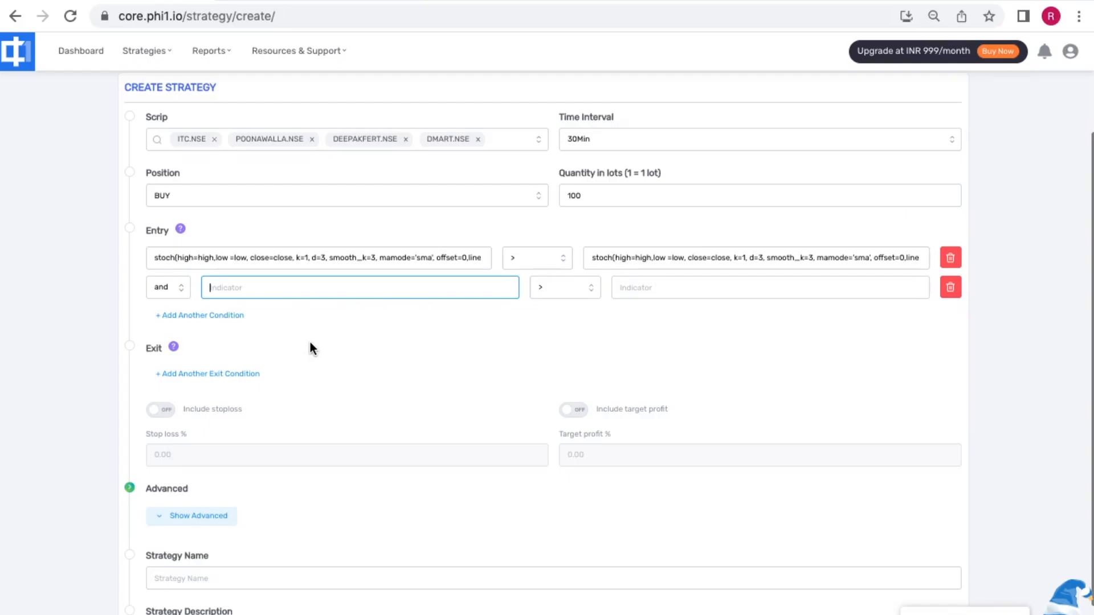
pyautogui.write('adx')
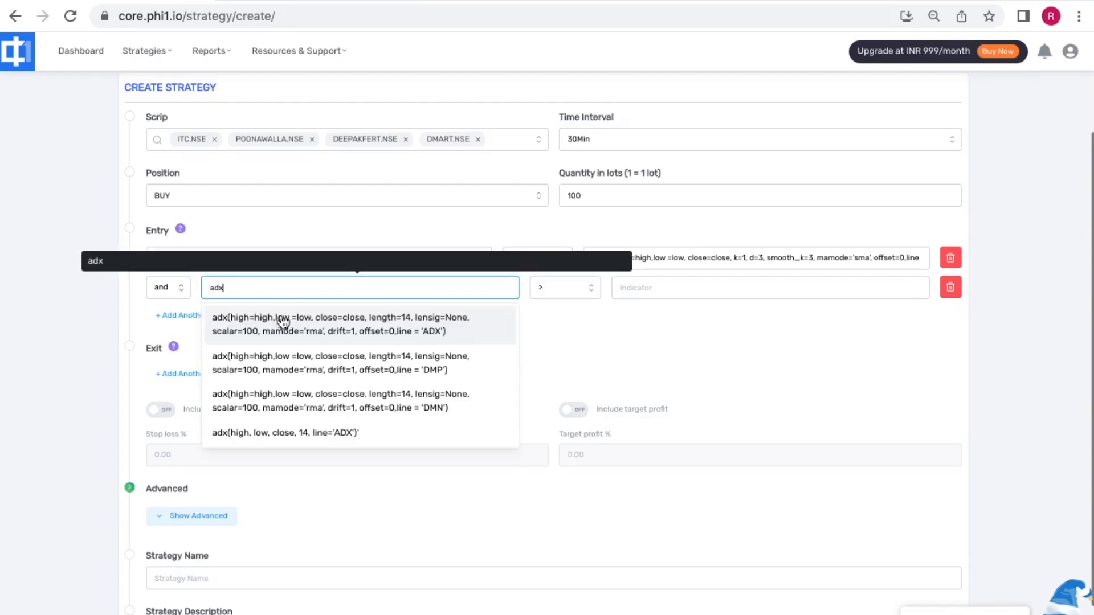
pyautogui.click(336, 324)
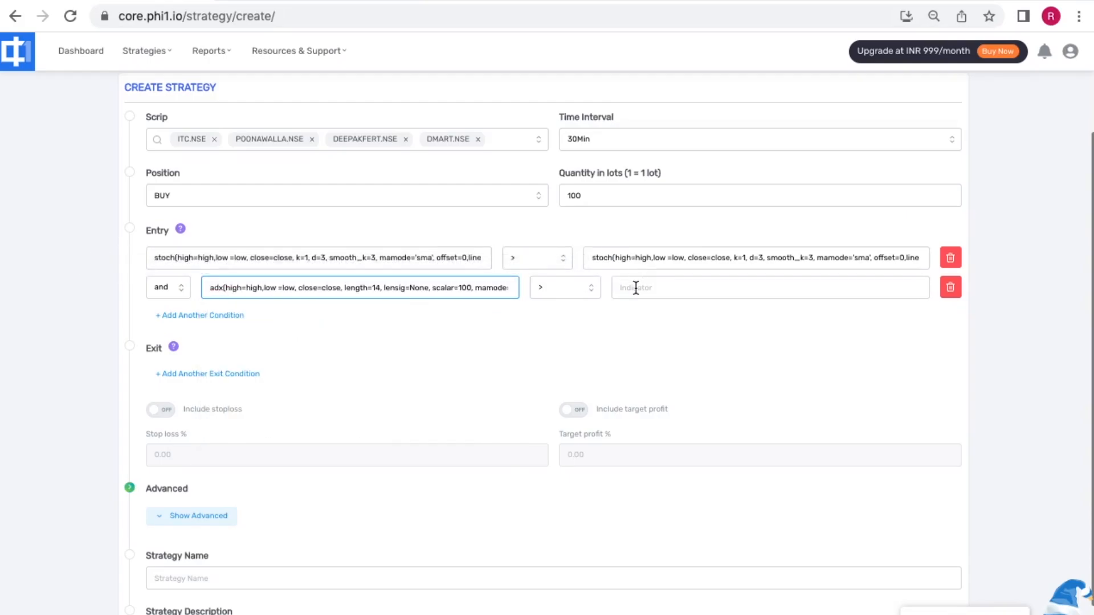
pyautogui.write('20')
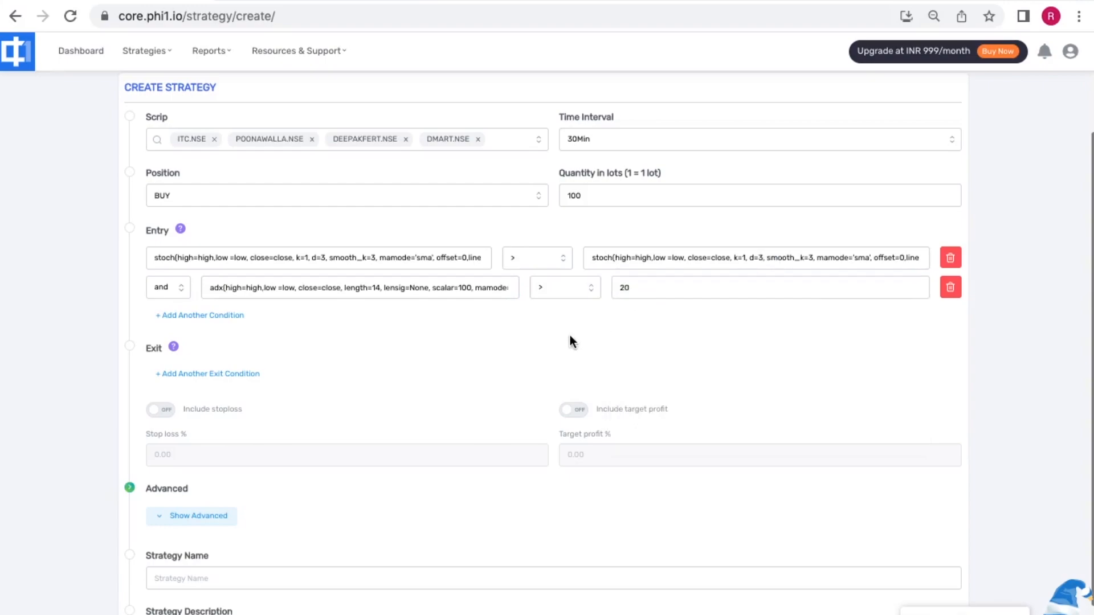
# Add an exit condition using the STOCHk stochastic as its indicator.
pyautogui.scroll(-3)
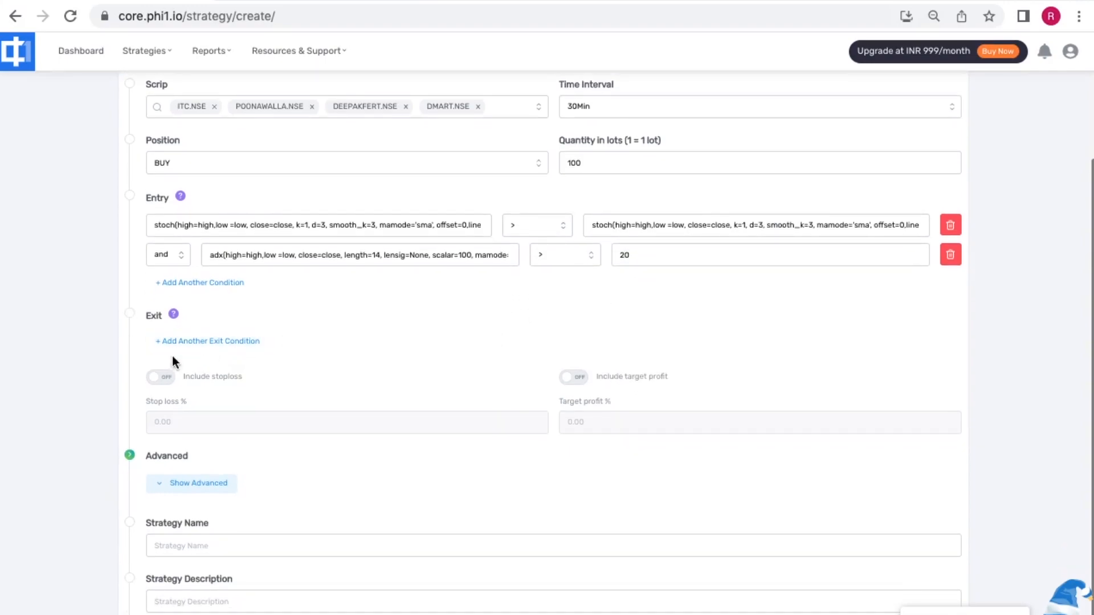
pyautogui.click(207, 340)
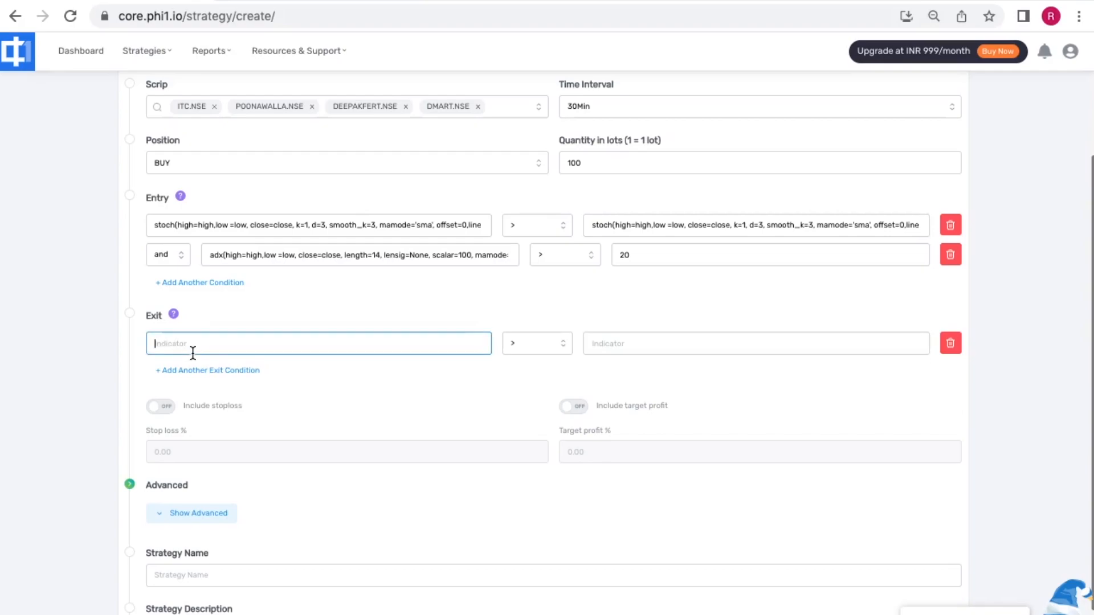
pyautogui.write('stoch')
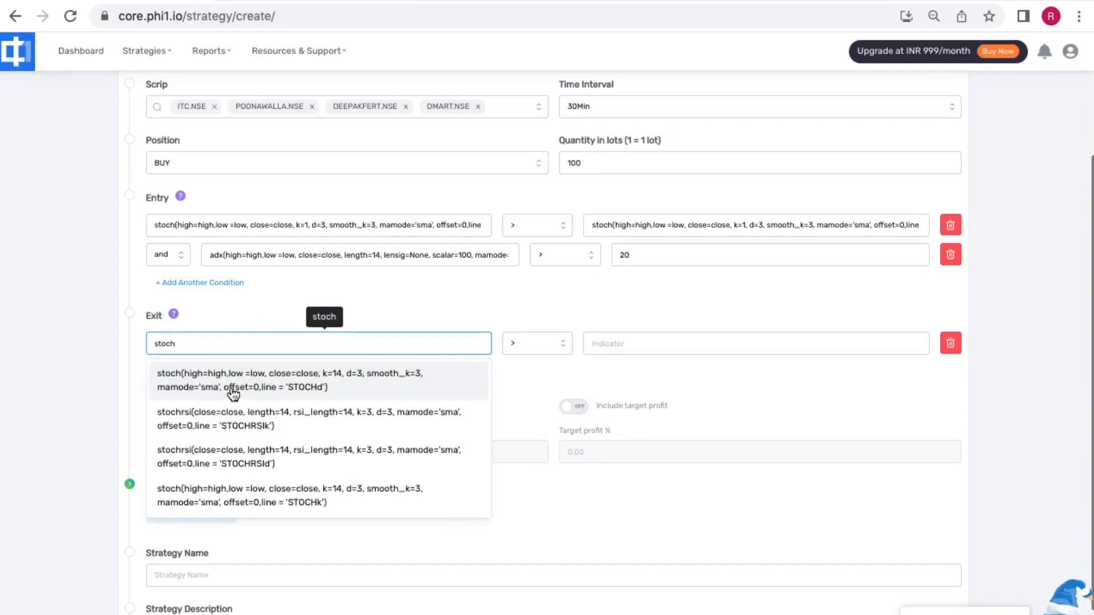
pyautogui.moveTo(248, 394)
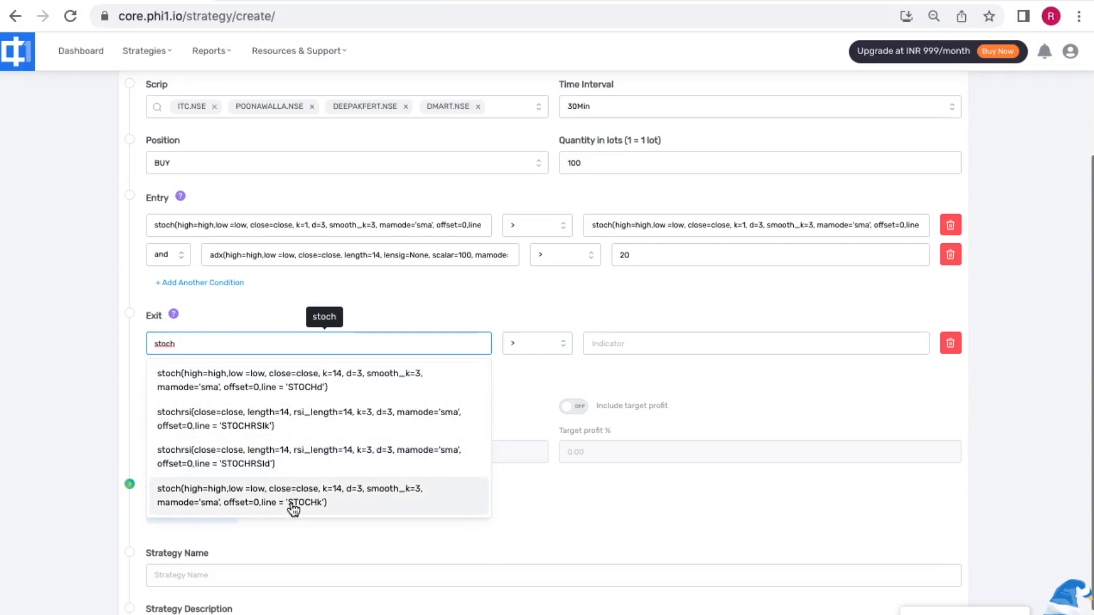
pyautogui.click(293, 495)
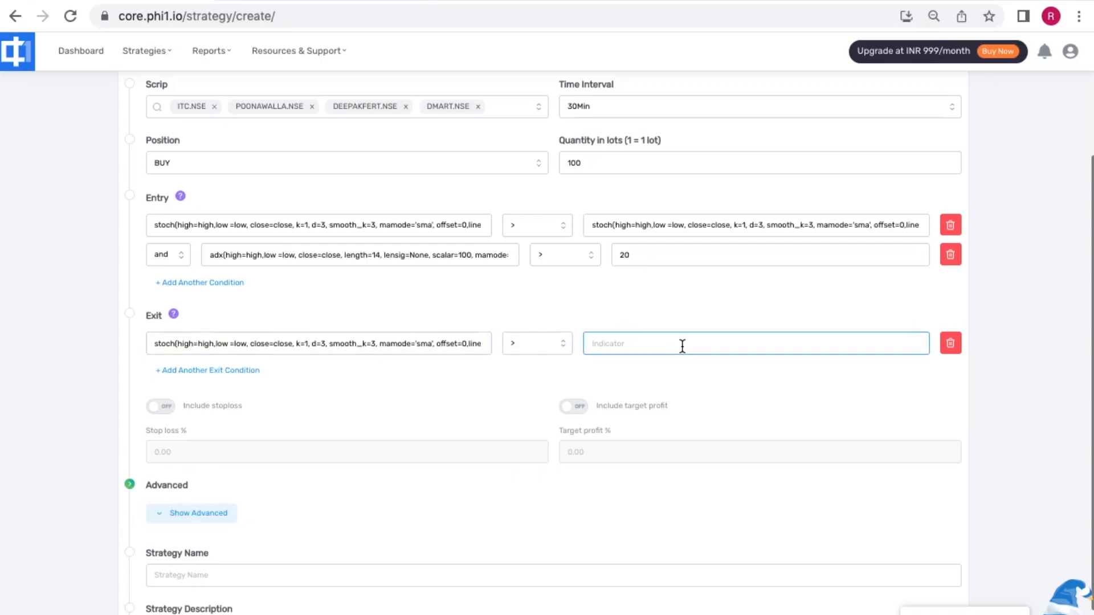
# Compare it against a stochastic line with k set to 1.
pyautogui.write('st')
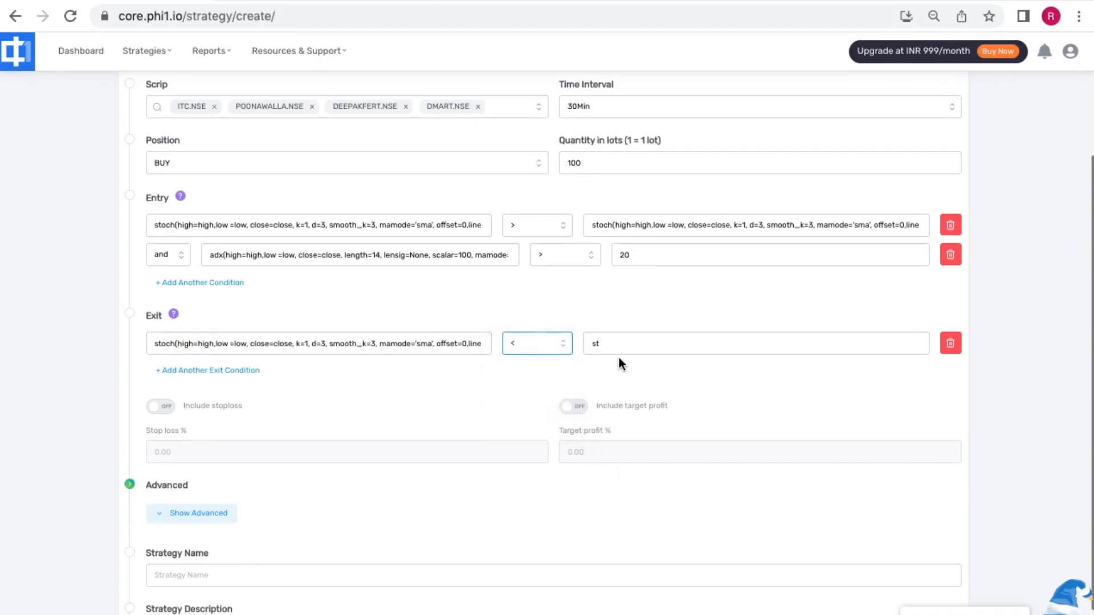
pyautogui.click(755, 343)
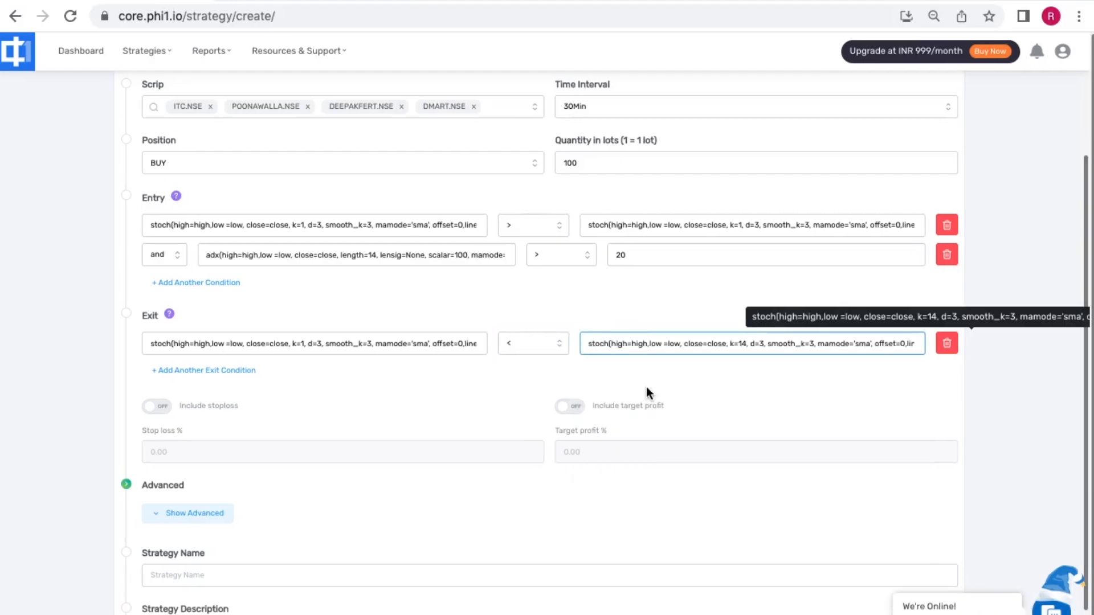
pyautogui.click(745, 343)
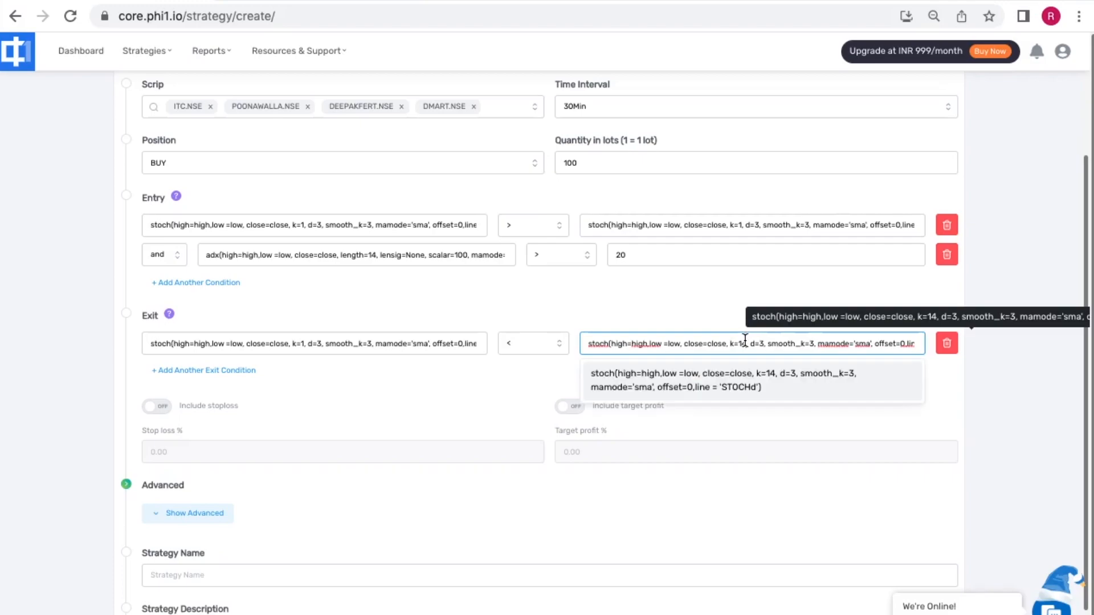
pyautogui.click(223, 419)
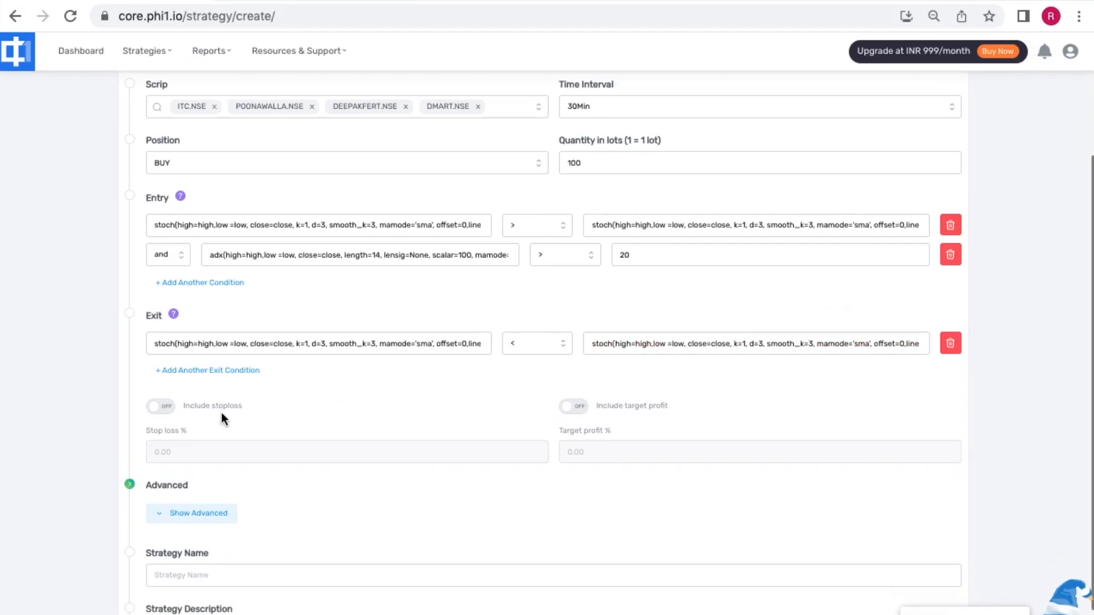
# Enable the 2% stop loss, leave target profit off and reveal the advanced backtest settings.
pyautogui.click(159, 406)
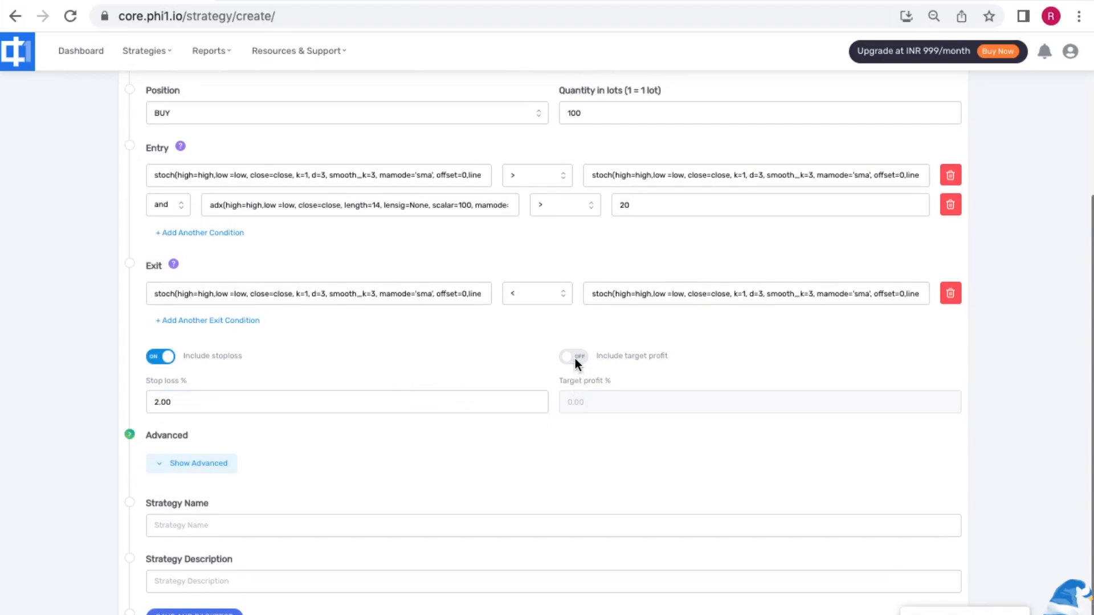
pyautogui.click(573, 355)
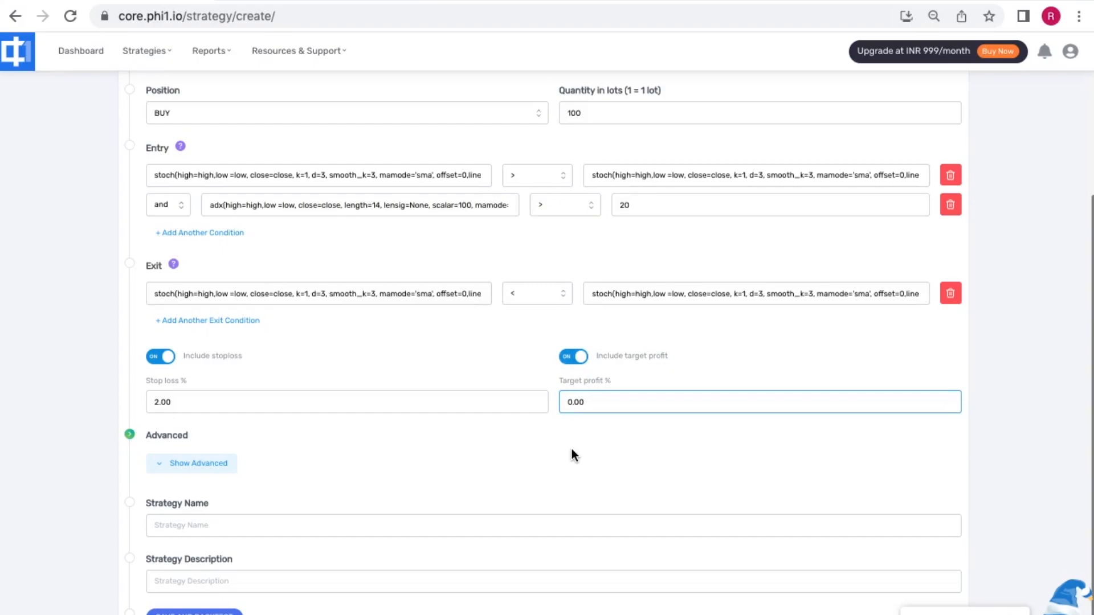
pyautogui.click(573, 355)
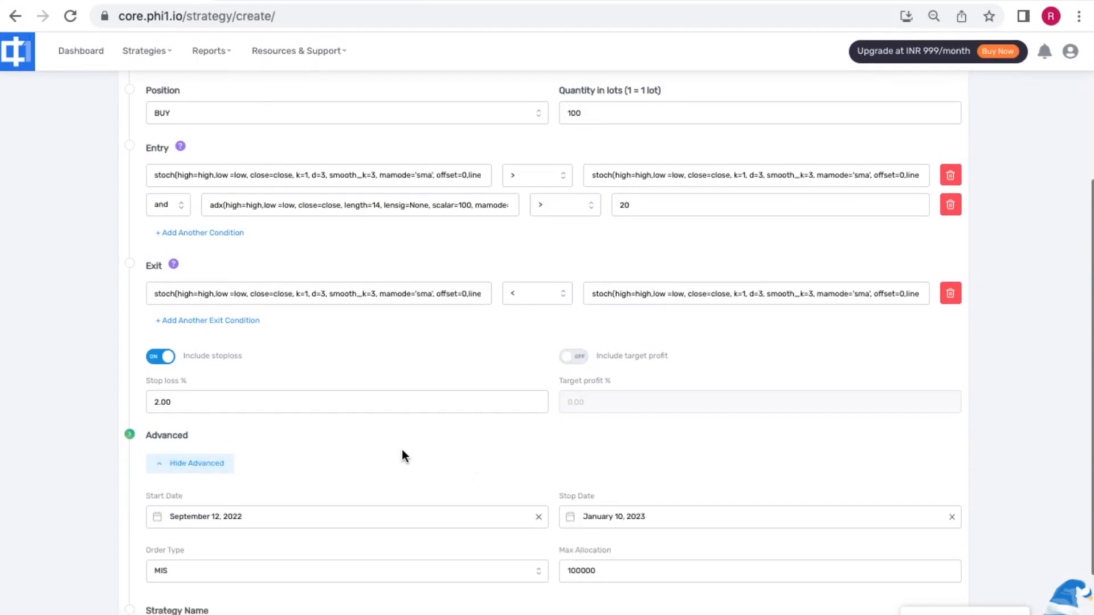
pyautogui.scroll(-3)
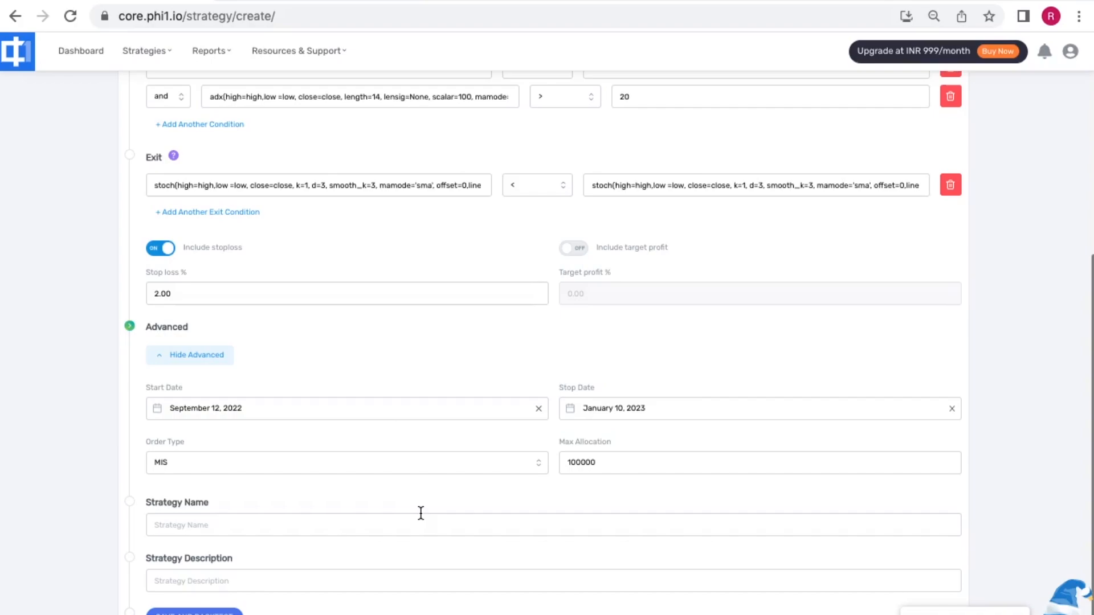
# Name the strategy 'stoch + adx demo' and run its backtest.
pyautogui.scroll(3)
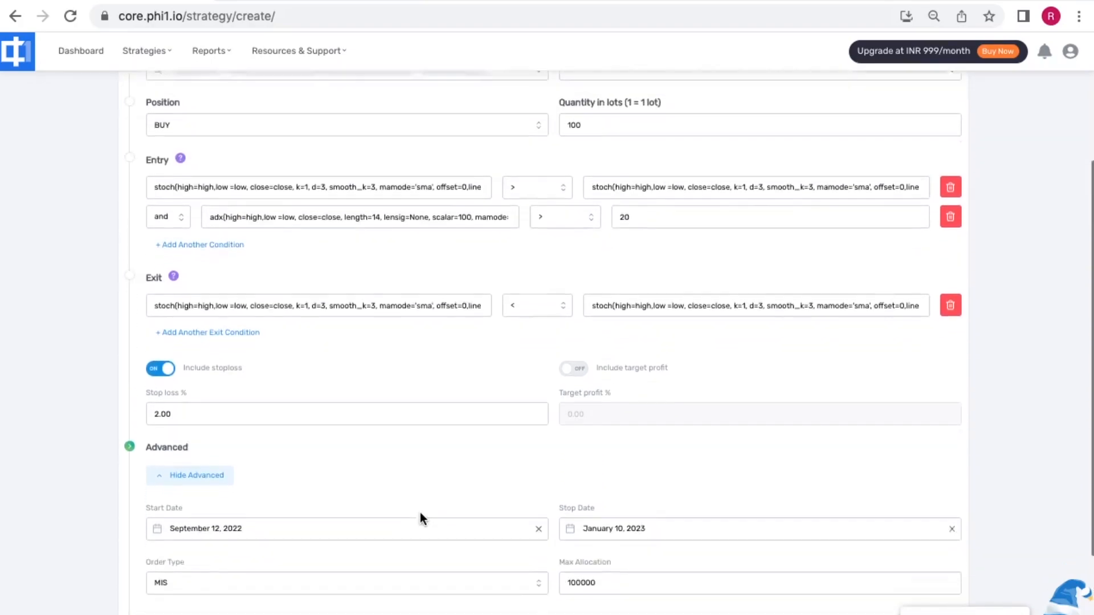
pyautogui.scroll(-3)
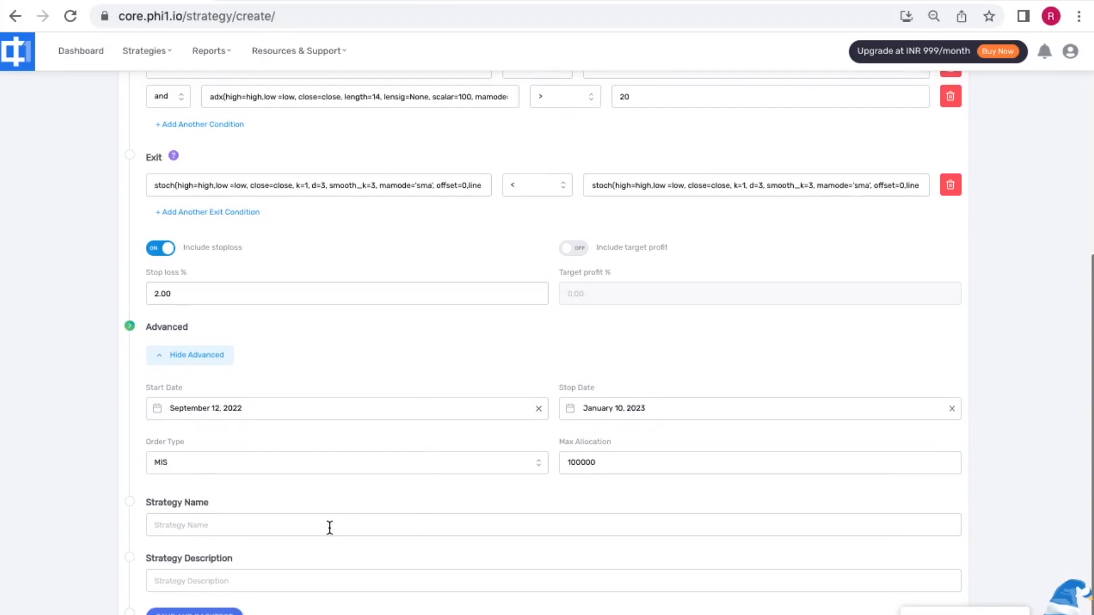
pyautogui.write('s')
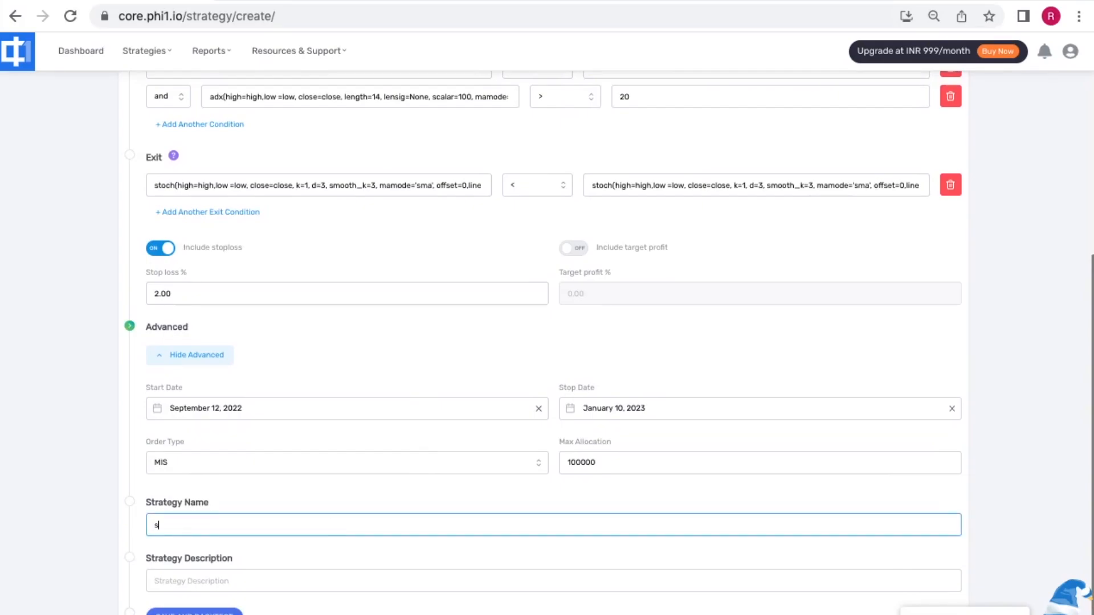
pyautogui.write('toch +')
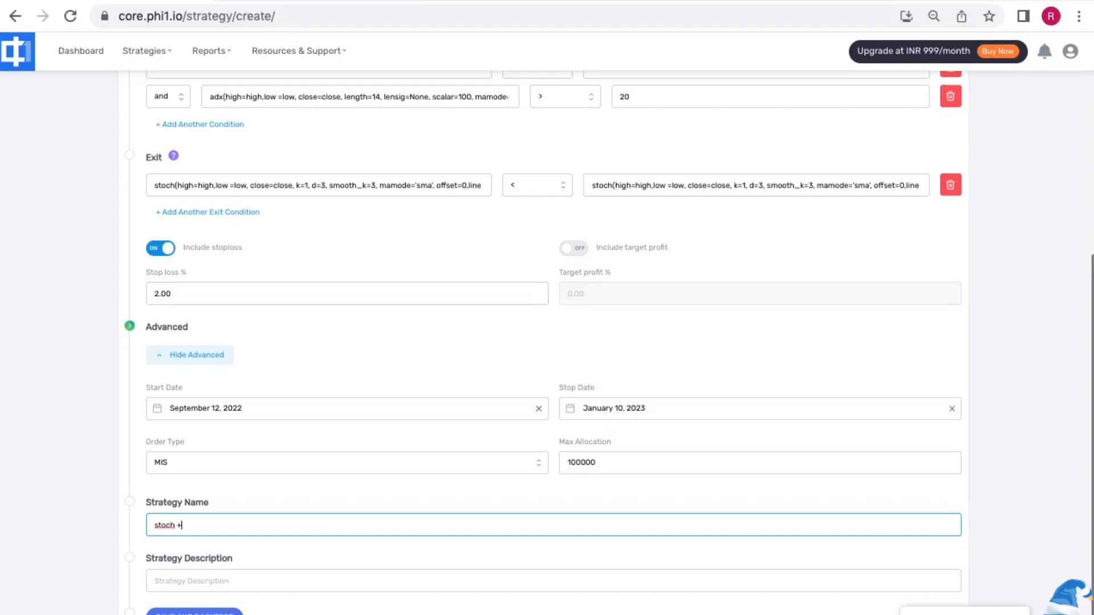
pyautogui.write('adx')
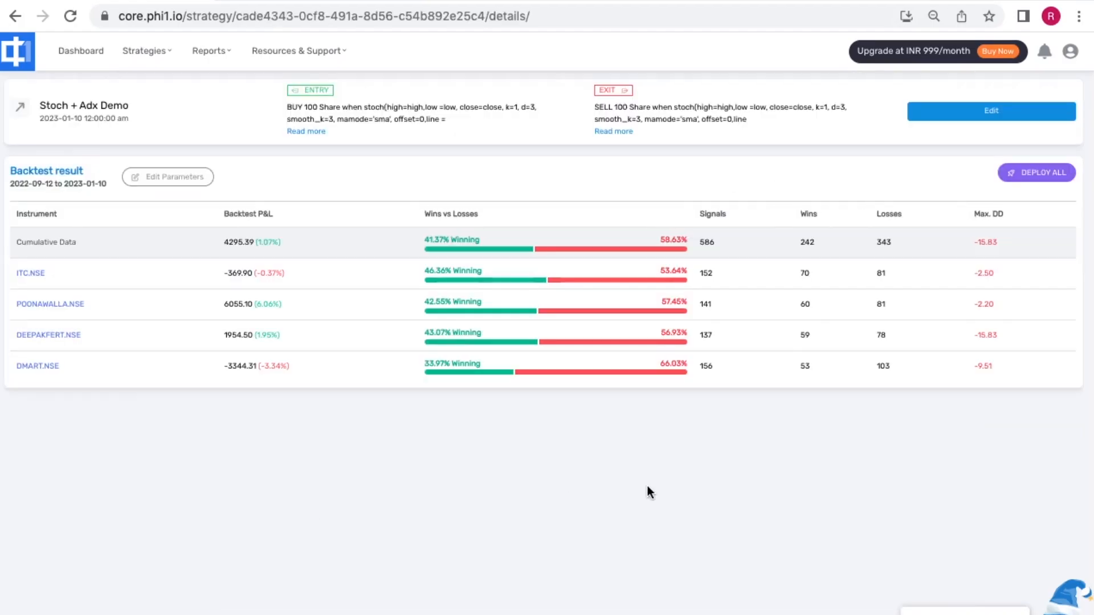
pyautogui.moveTo(392, 433)
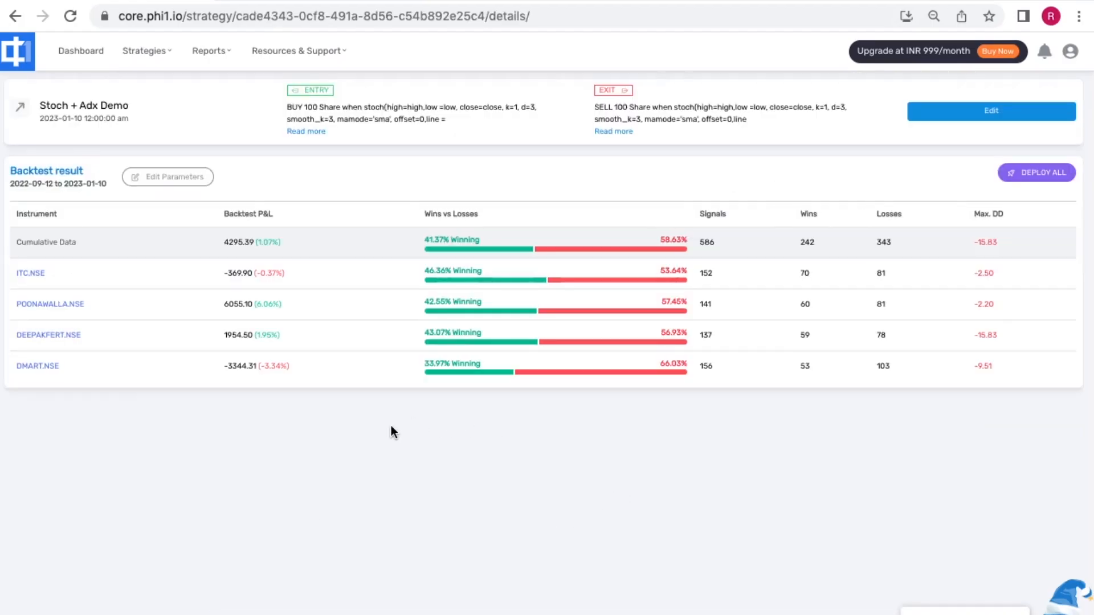
pyautogui.moveTo(424, 351)
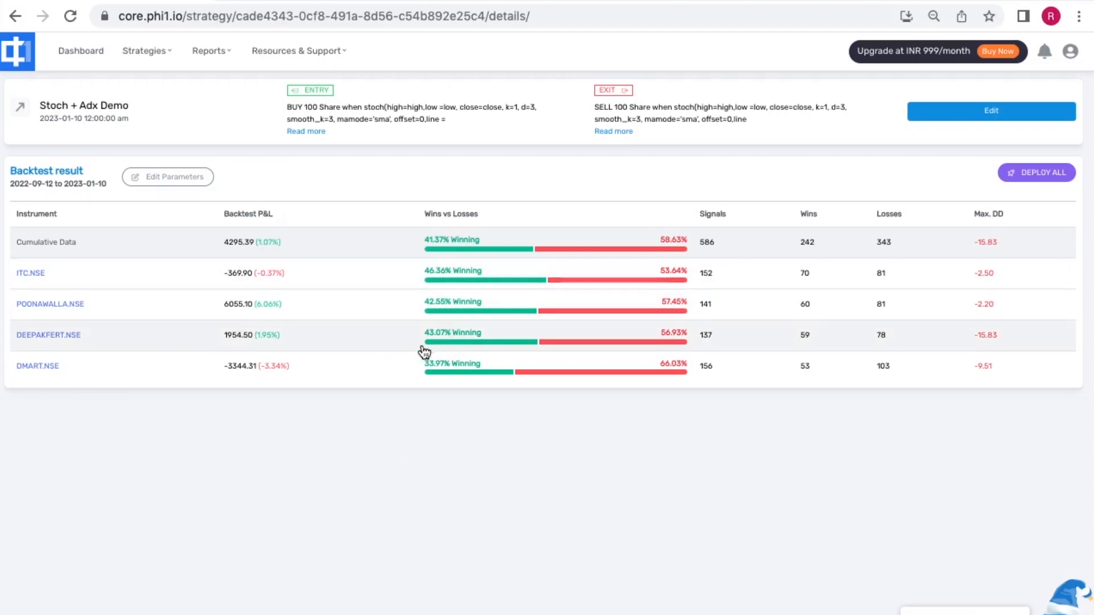
pyautogui.moveTo(248, 285)
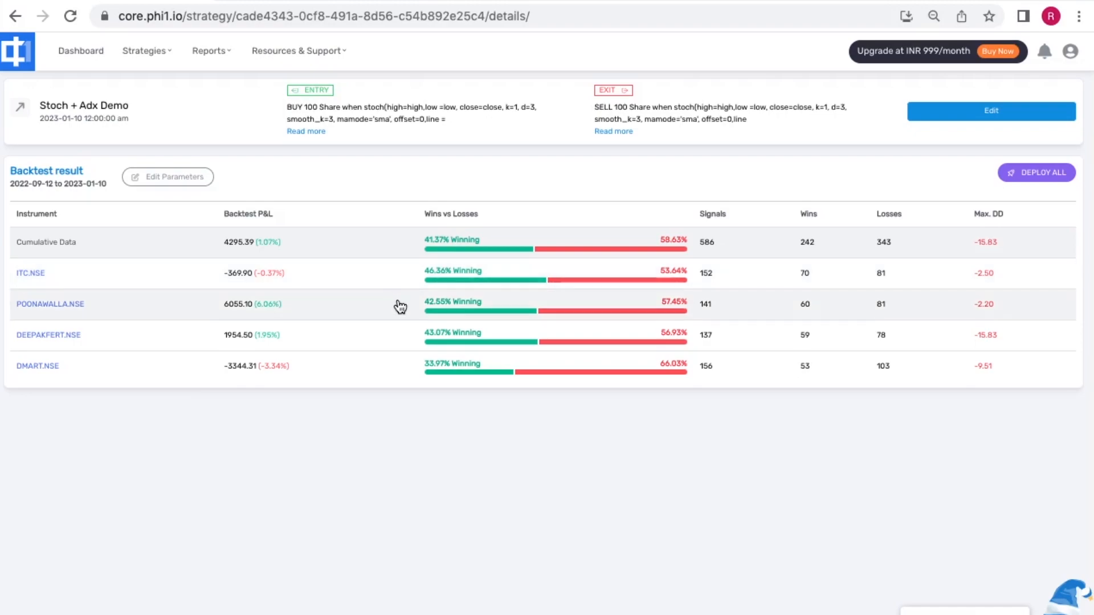
pyautogui.moveTo(311, 340)
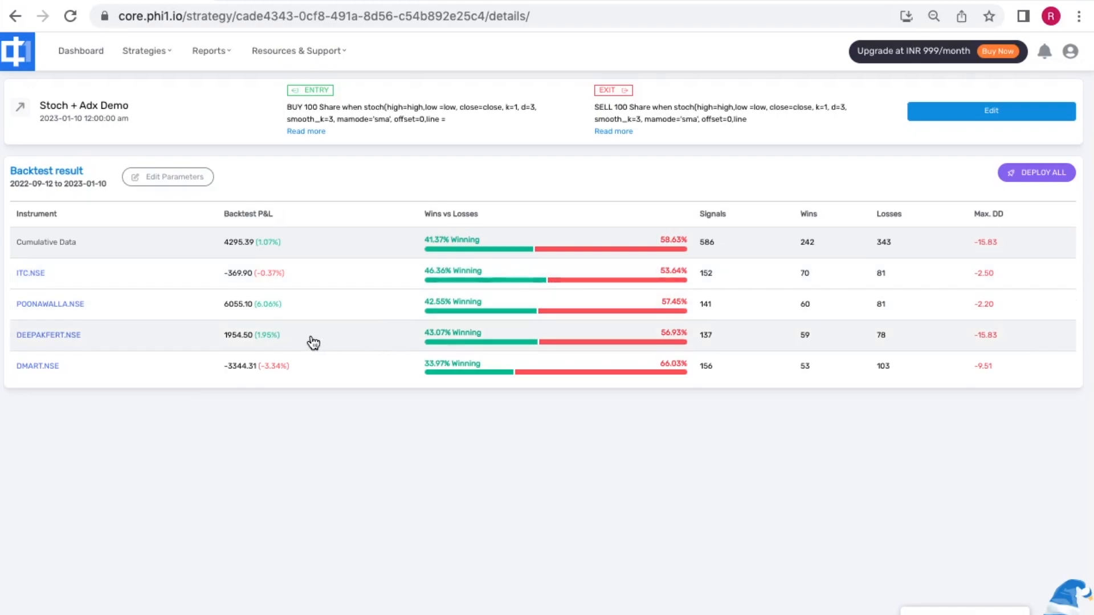
pyautogui.moveTo(404, 368)
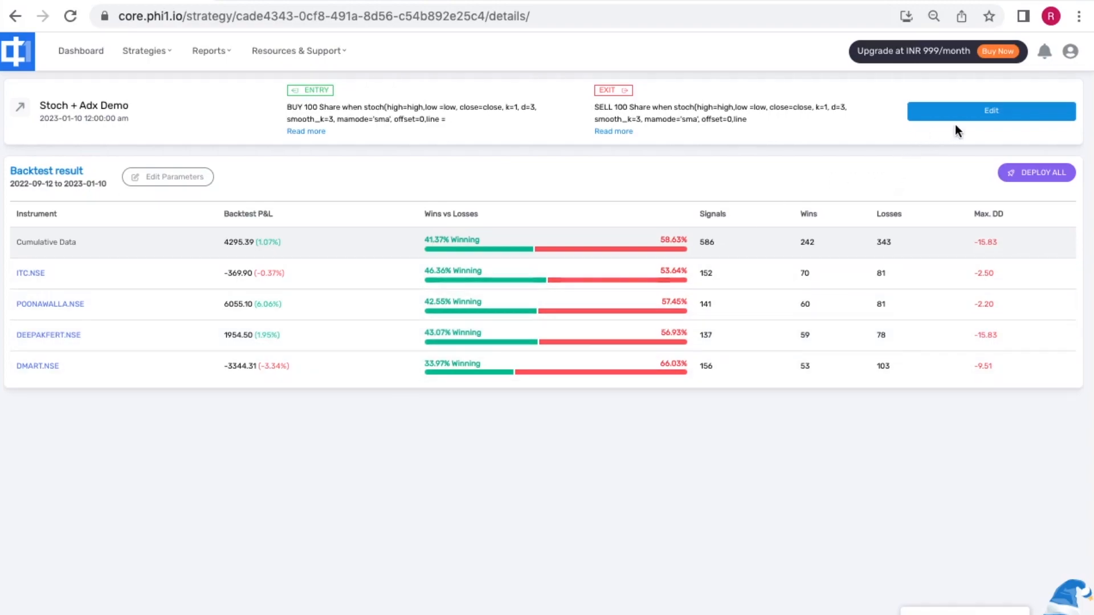
# Edit the strategy to drop ITC.NSE and DMART.NSE, then save and rerun the backtest.
pyautogui.click(991, 111)
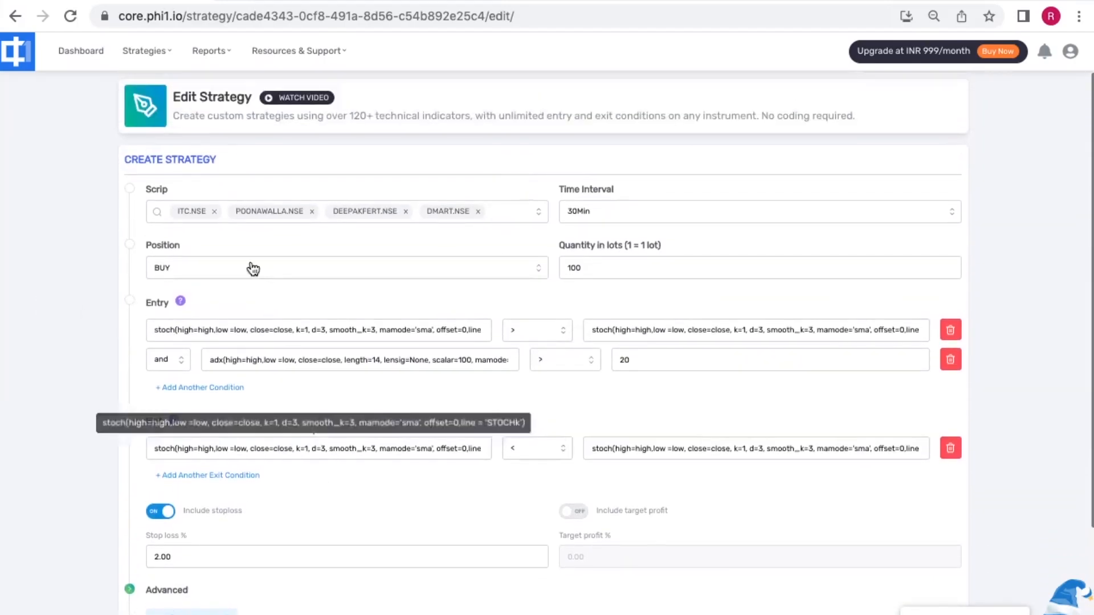
pyautogui.click(212, 212)
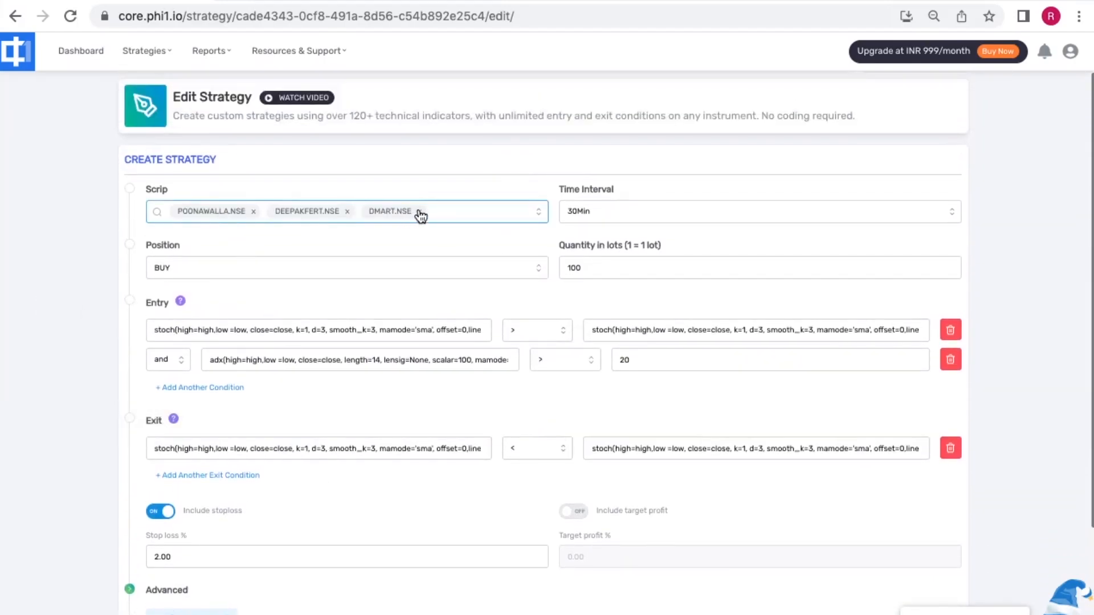
pyautogui.scroll(-3)
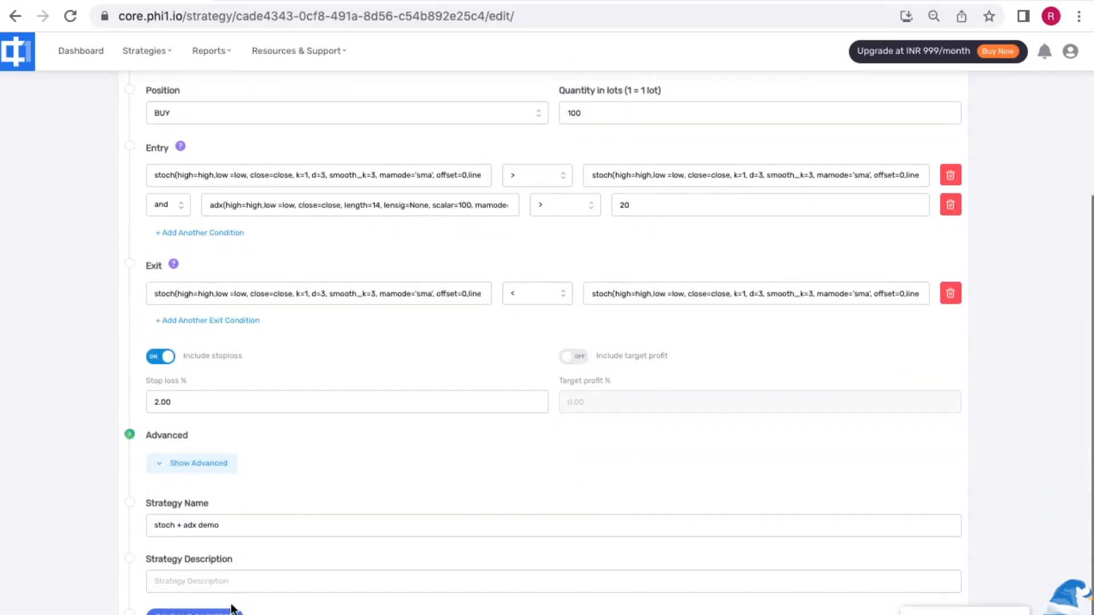
pyautogui.click(195, 611)
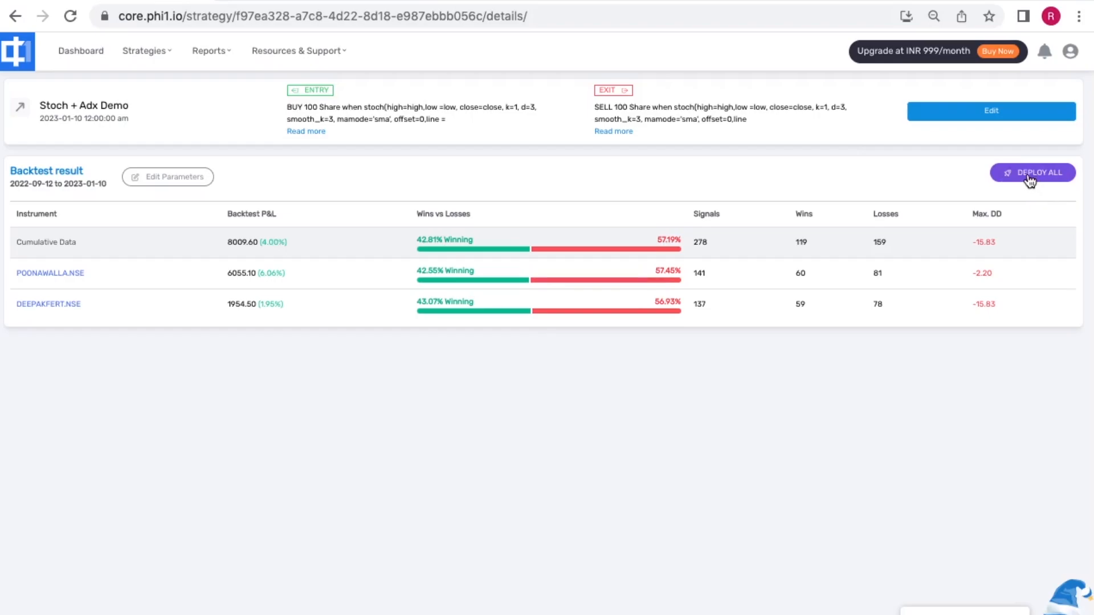
# Deploy all instruments, switch from Paper Trade to Take Live, then close the dialog.
pyautogui.click(1032, 173)
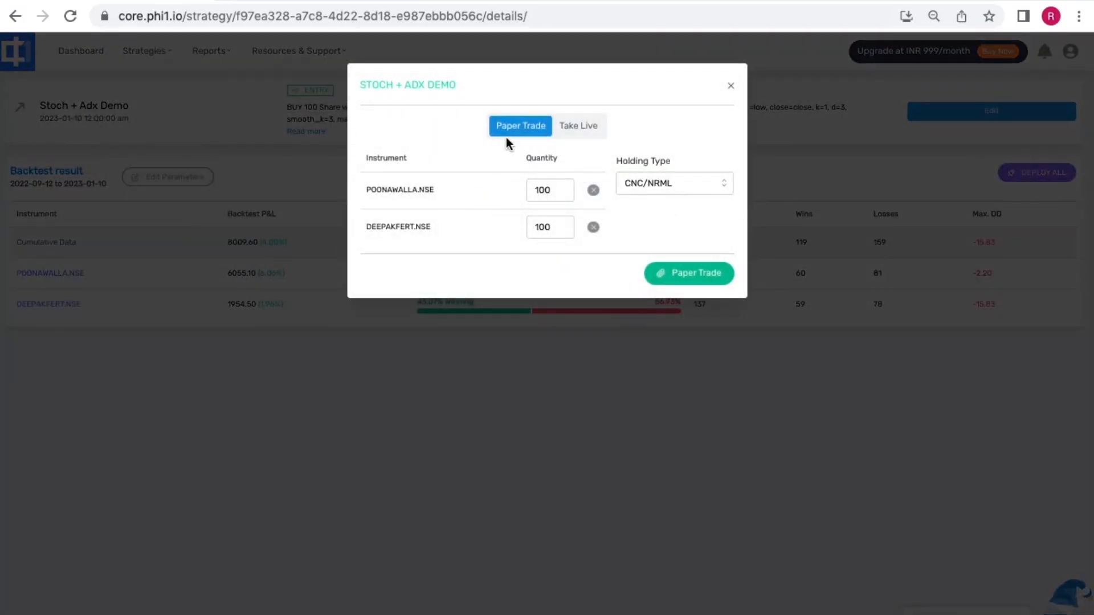
pyautogui.moveTo(517, 138)
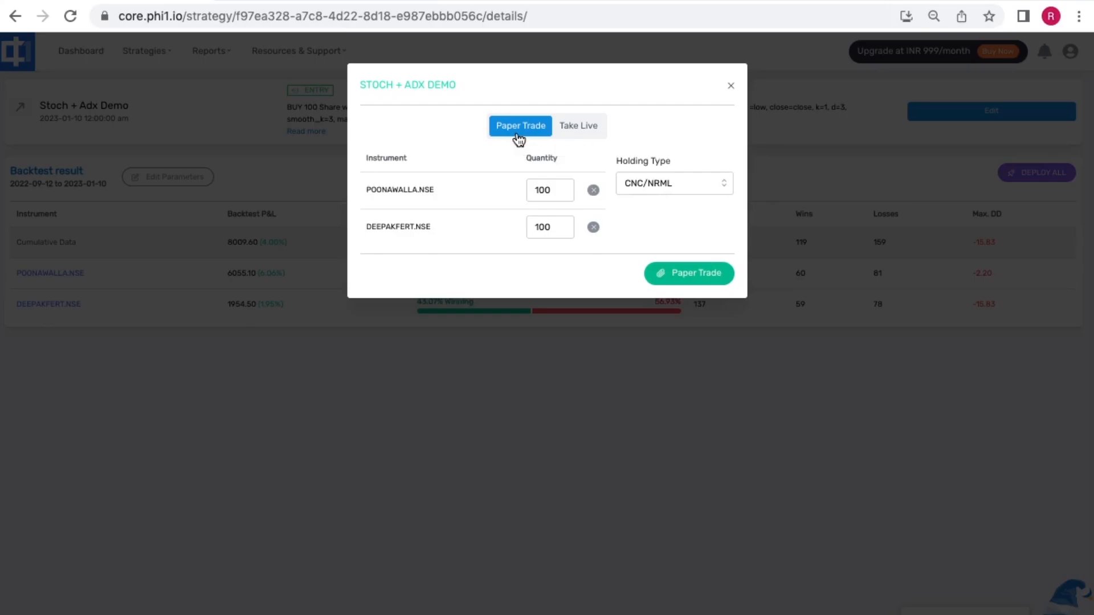
pyautogui.moveTo(573, 138)
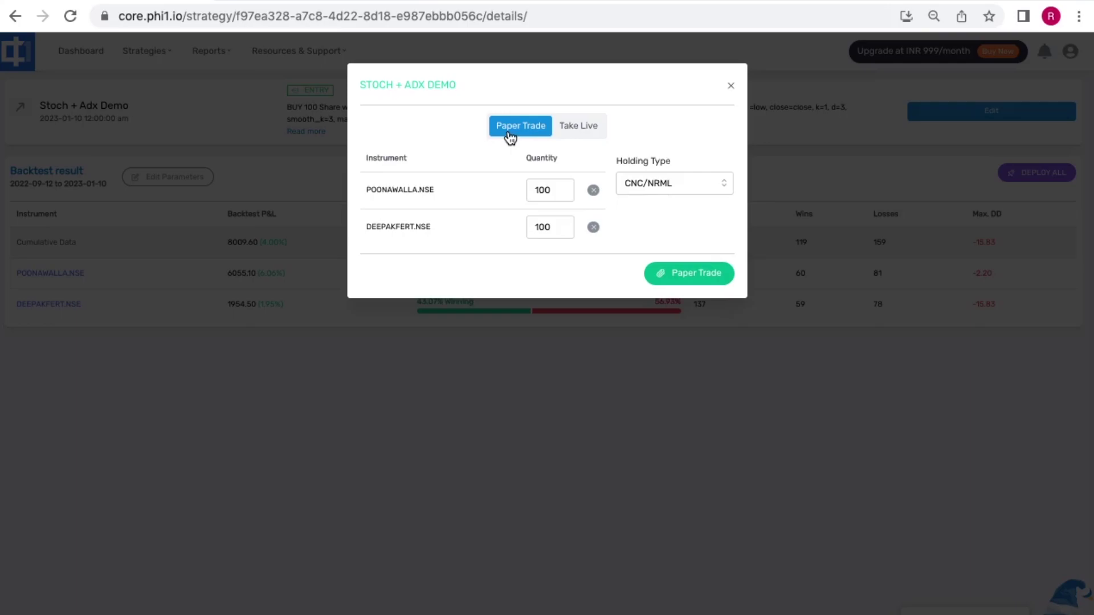
pyautogui.moveTo(497, 173)
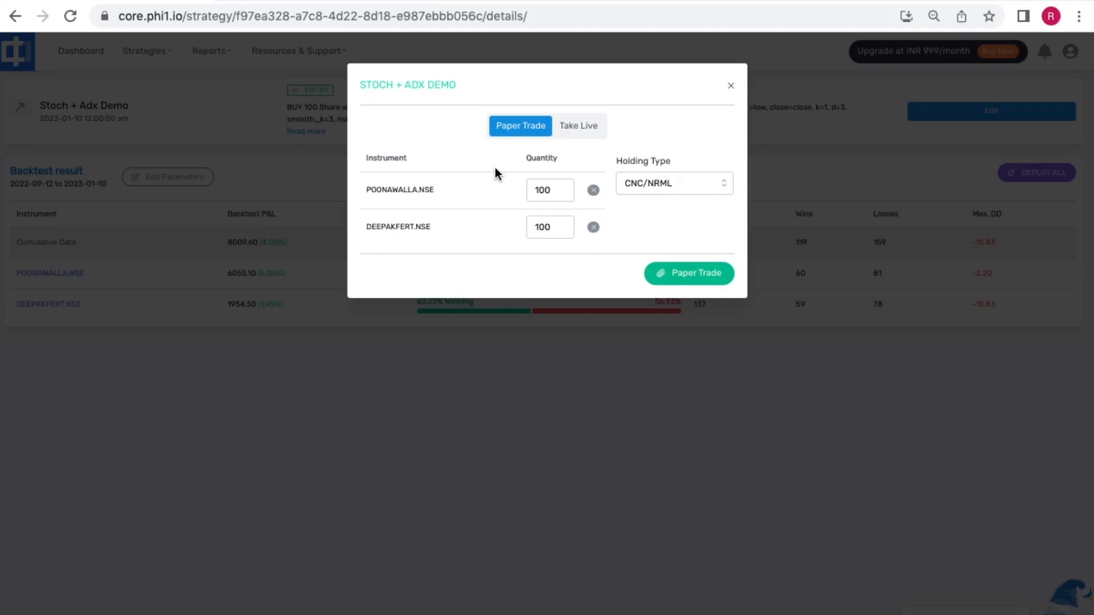
pyautogui.moveTo(520, 134)
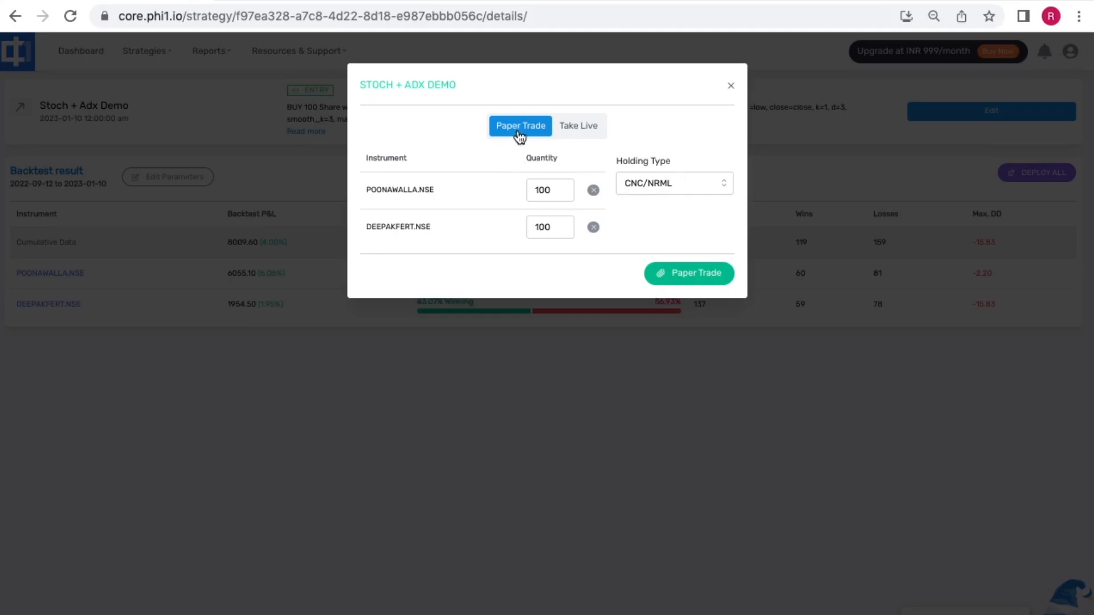
pyautogui.moveTo(578, 137)
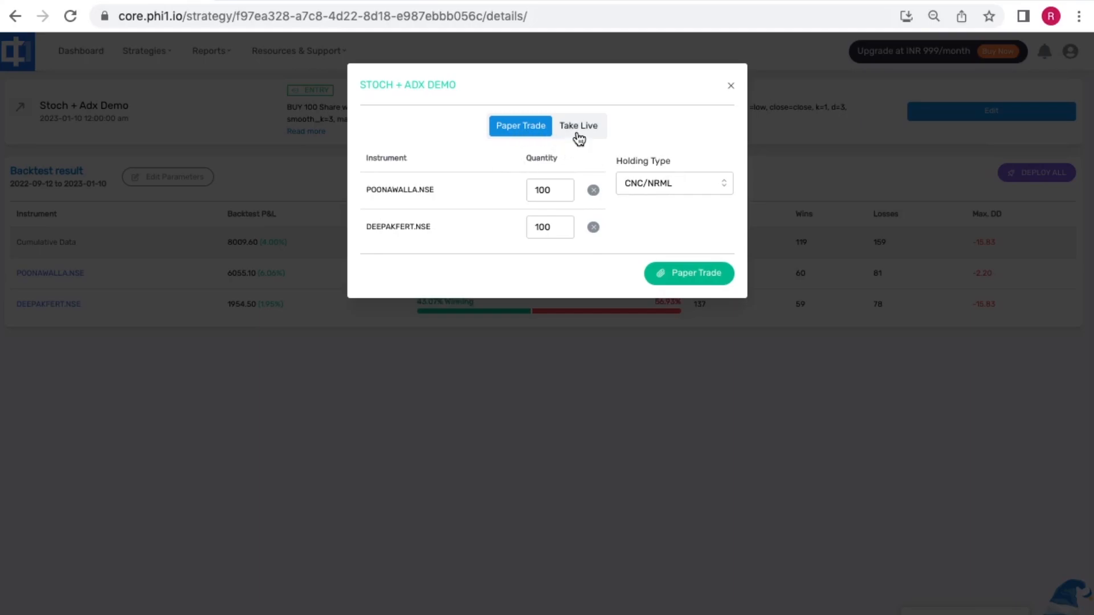
pyautogui.click(578, 125)
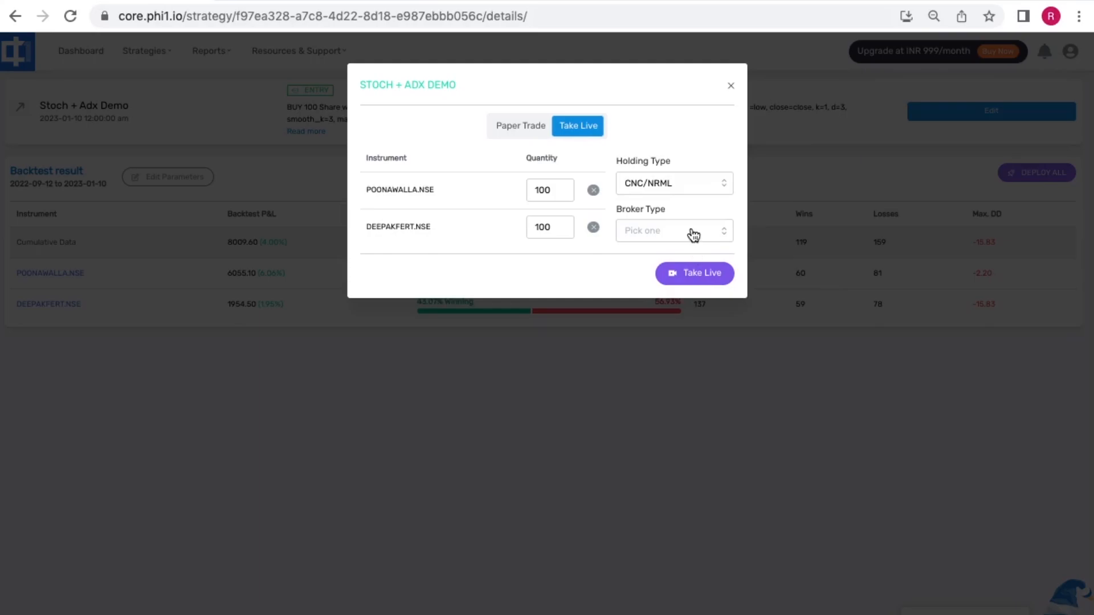
pyautogui.moveTo(716, 279)
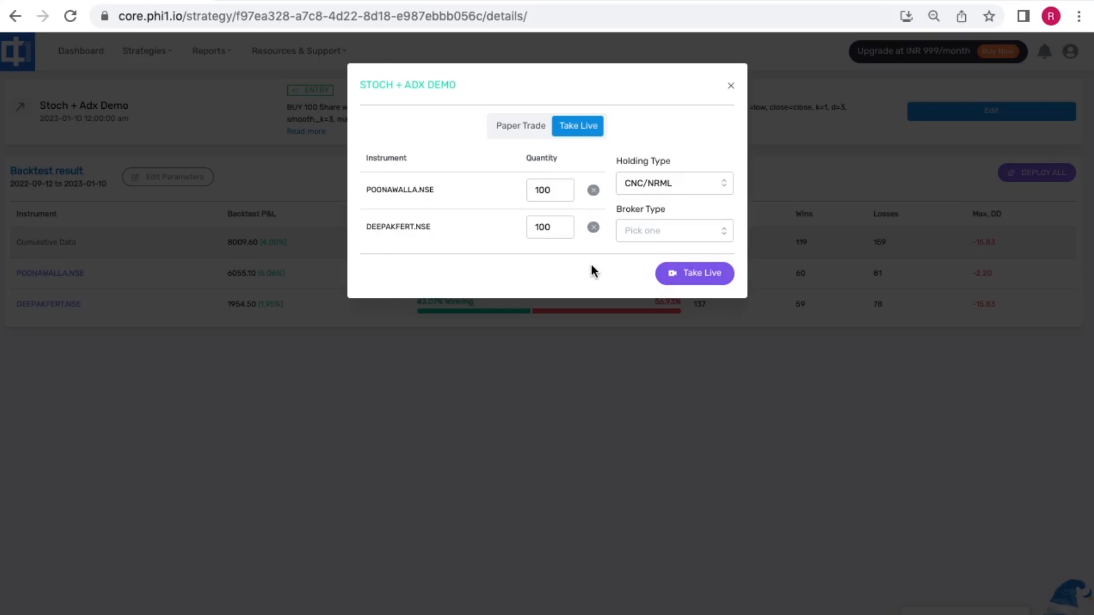
pyautogui.moveTo(786, 178)
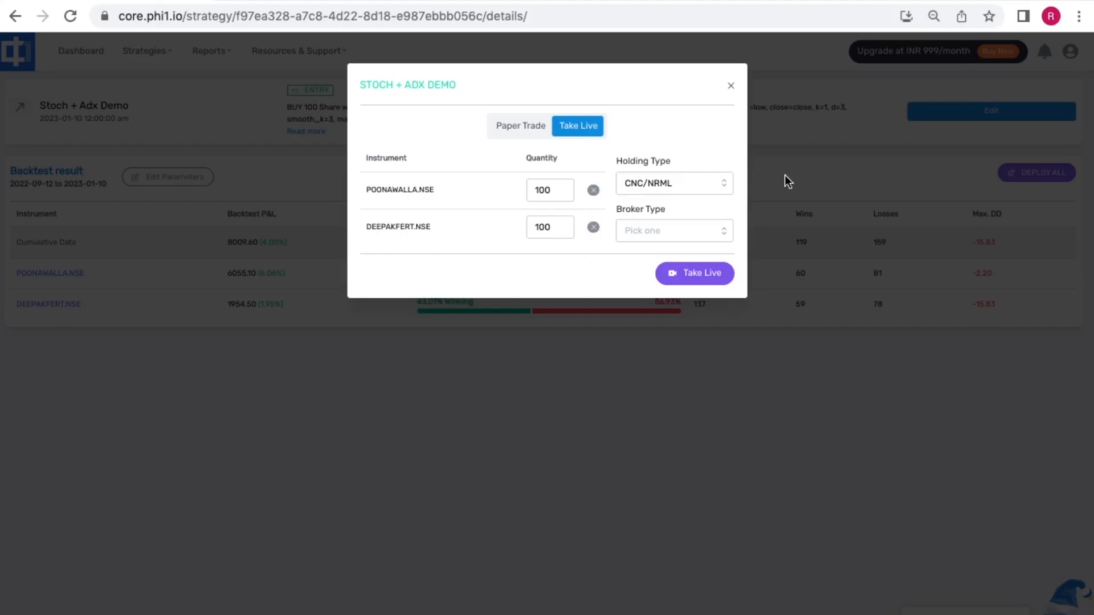
pyautogui.click(731, 86)
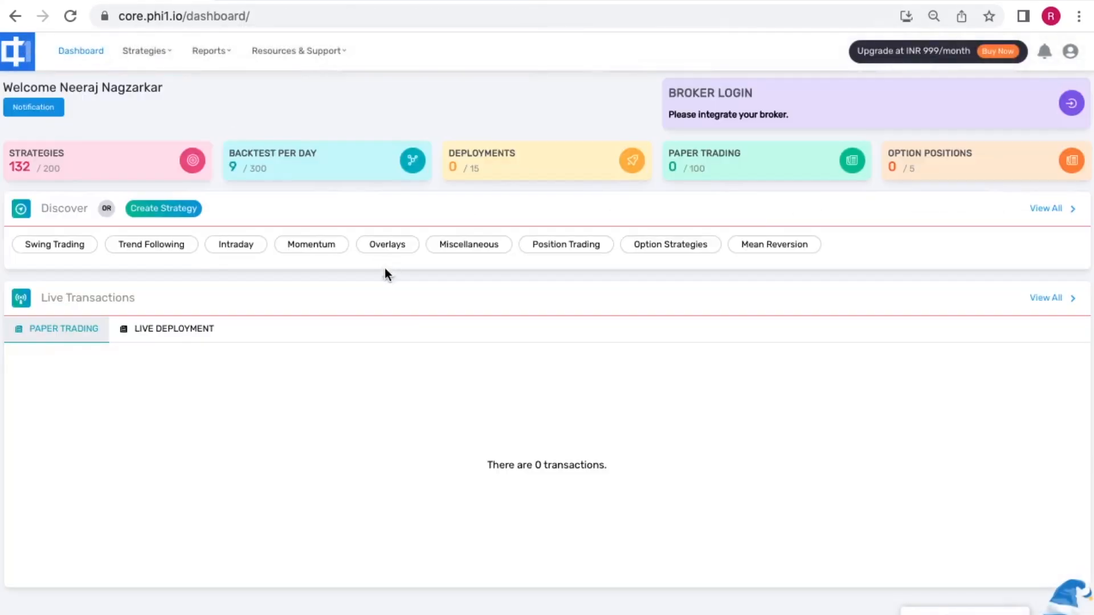
pyautogui.moveTo(534, 212)
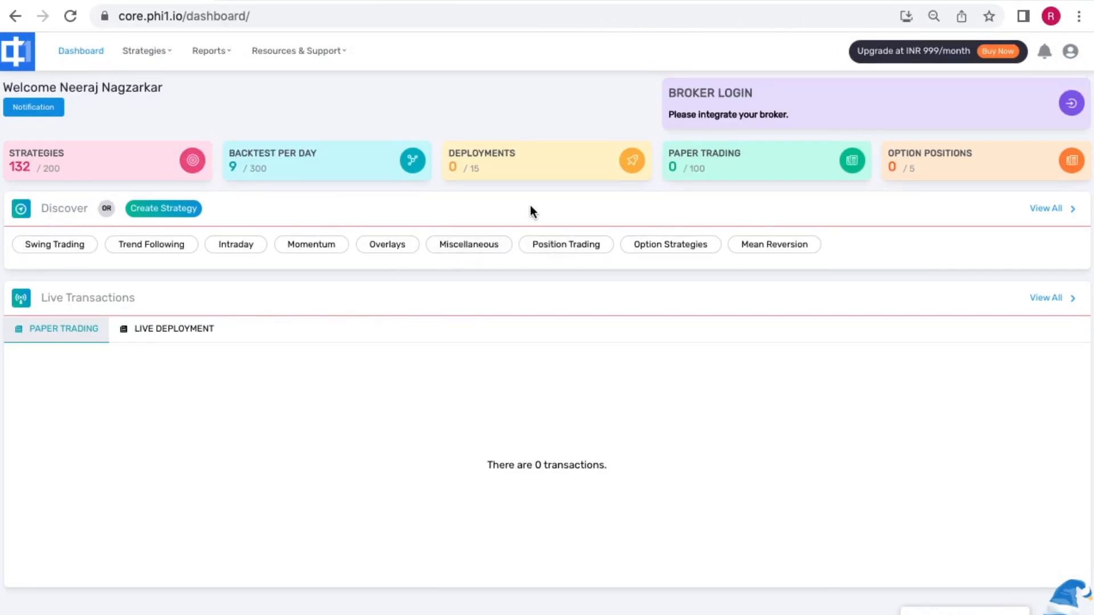
pyautogui.moveTo(57, 209)
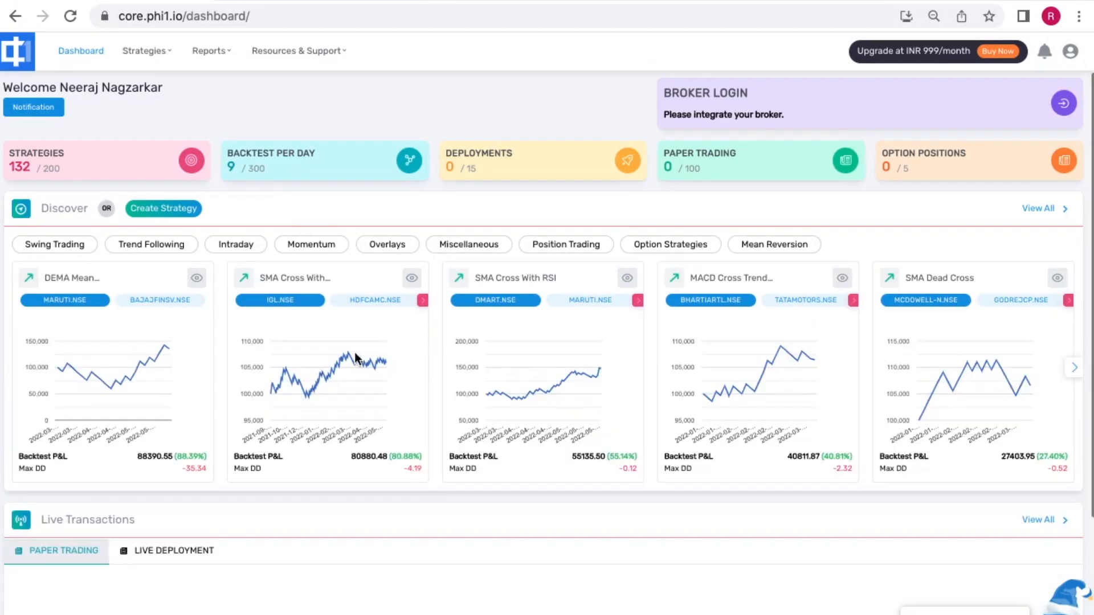
pyautogui.moveTo(900, 377)
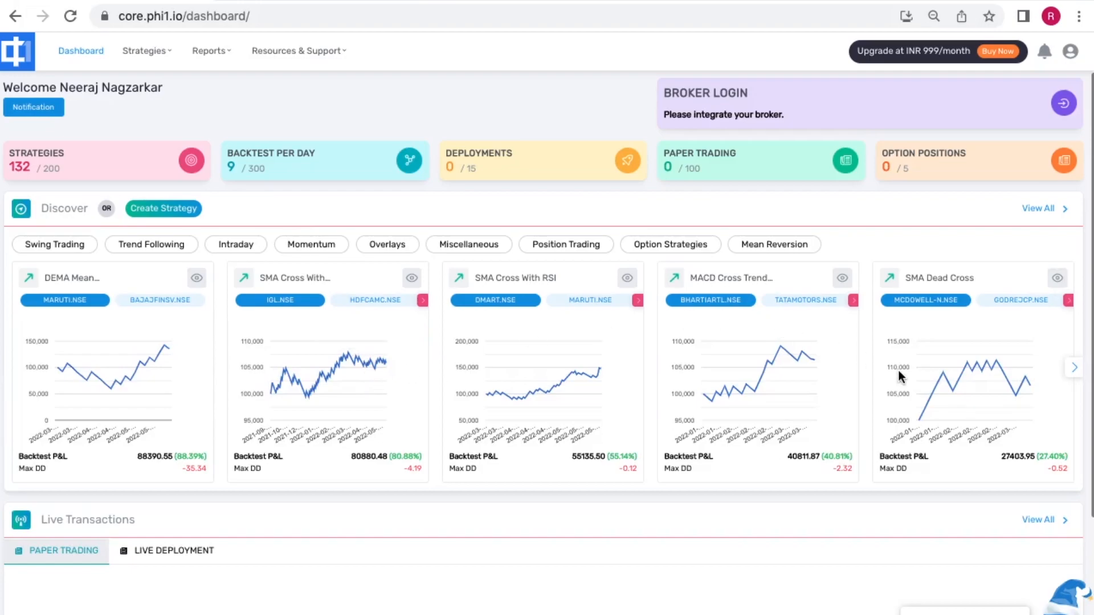